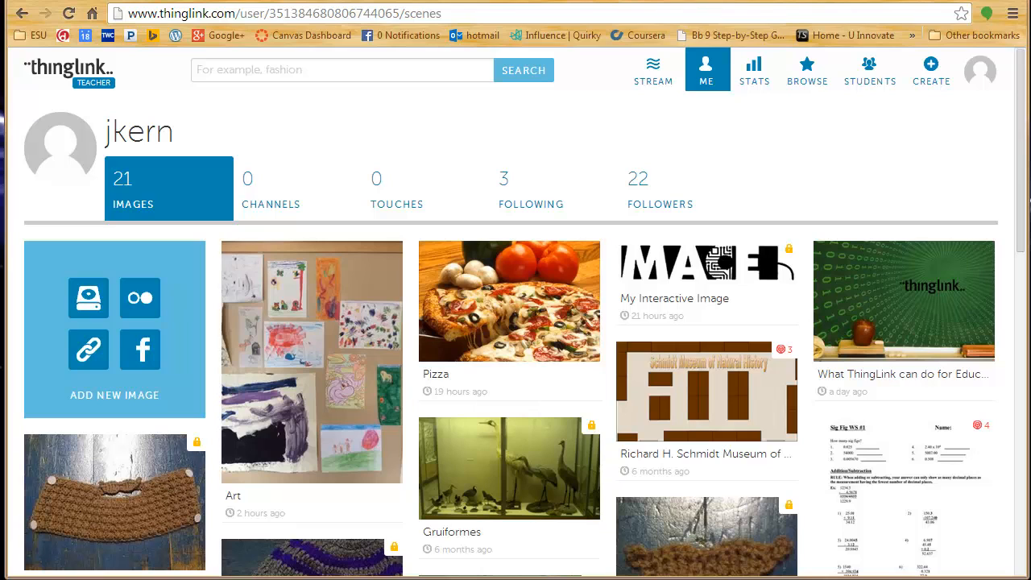
{"action": "mouse_move", "coordinate": [1025, 100]}
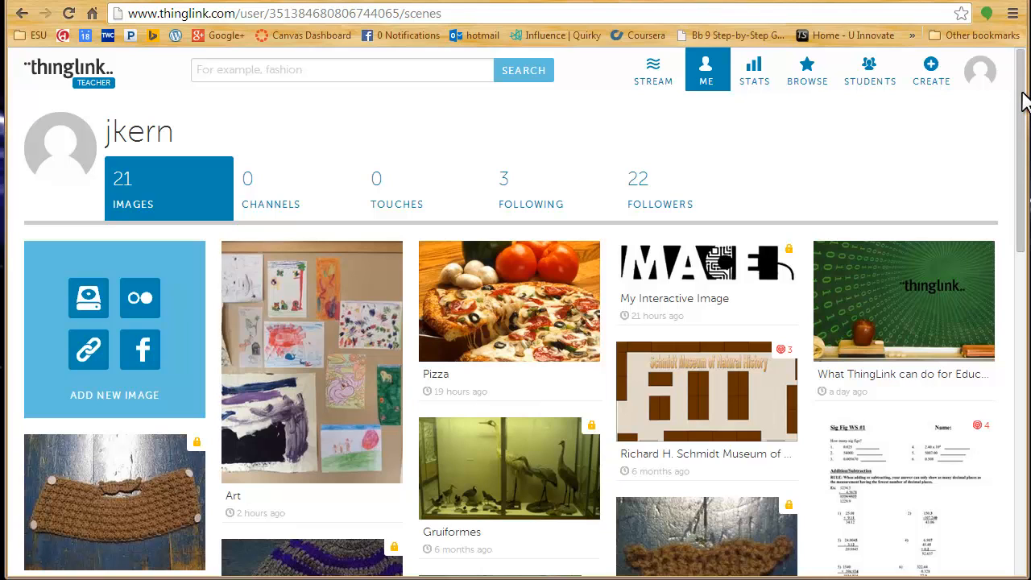
Step: Open the Pizza image from the gallery and bring up its sharing settings in the editor
{"action": "scroll", "scroll_direction": "down", "scroll_amount": 3}
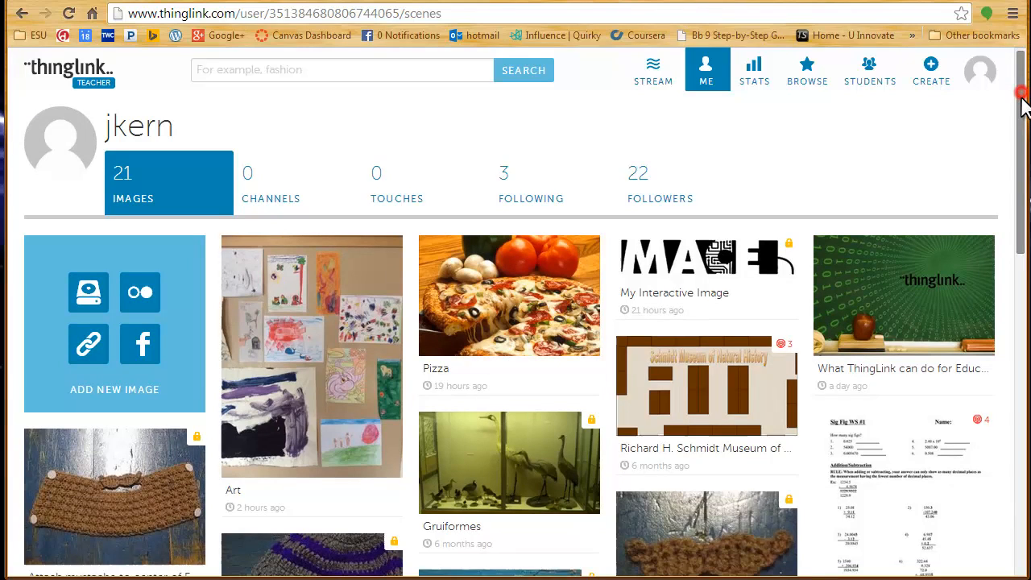
{"action": "scroll", "scroll_direction": "down", "scroll_amount": 3}
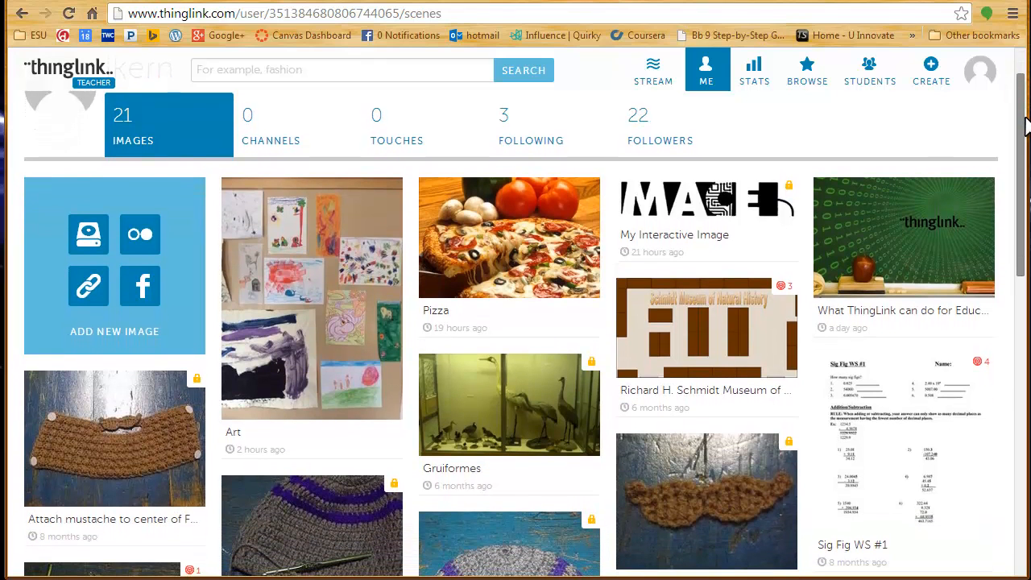
{"action": "scroll", "scroll_direction": "down", "scroll_amount": 3}
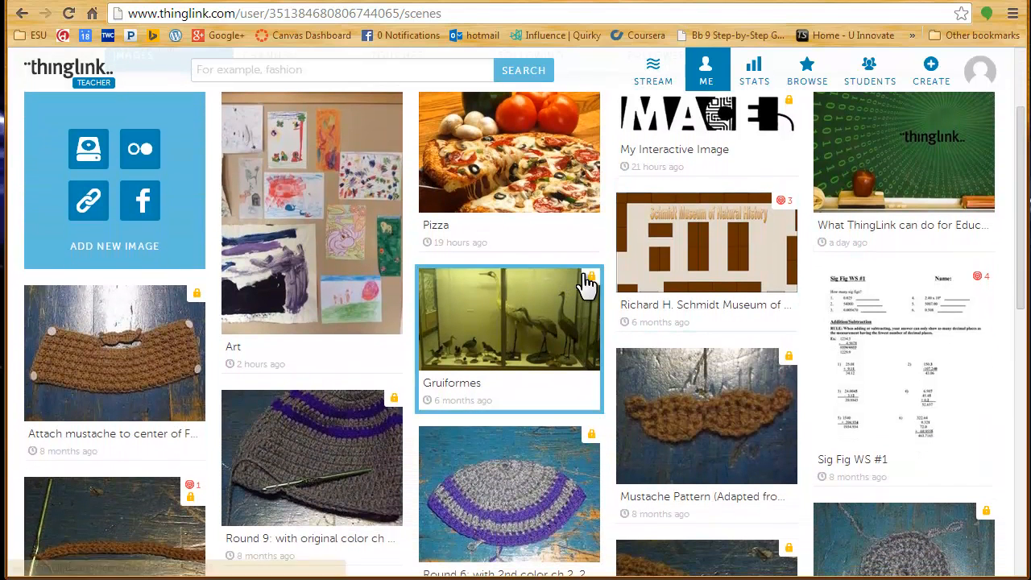
{"action": "mouse_move", "coordinate": [588, 287]}
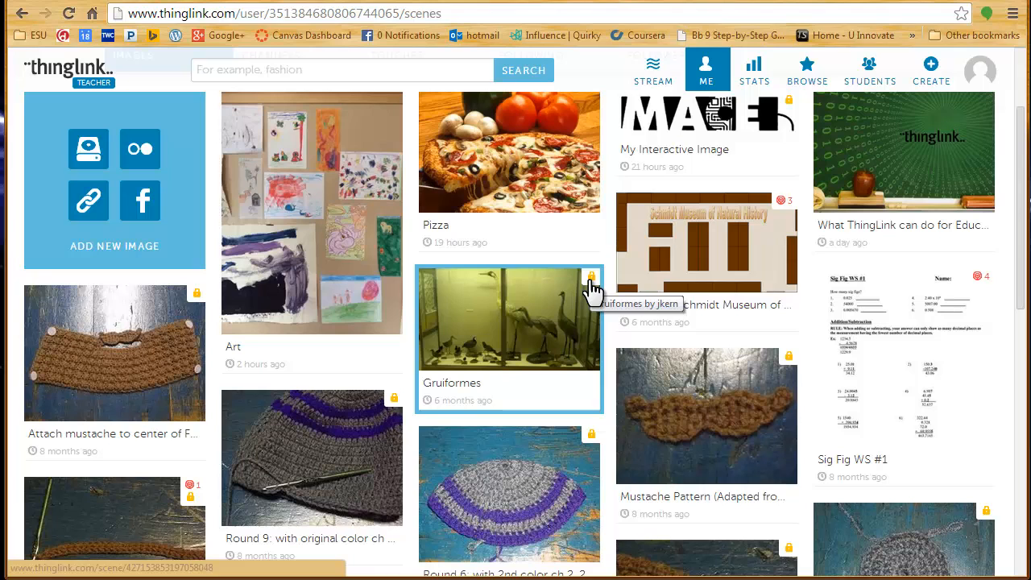
{"action": "mouse_move", "coordinate": [717, 333]}
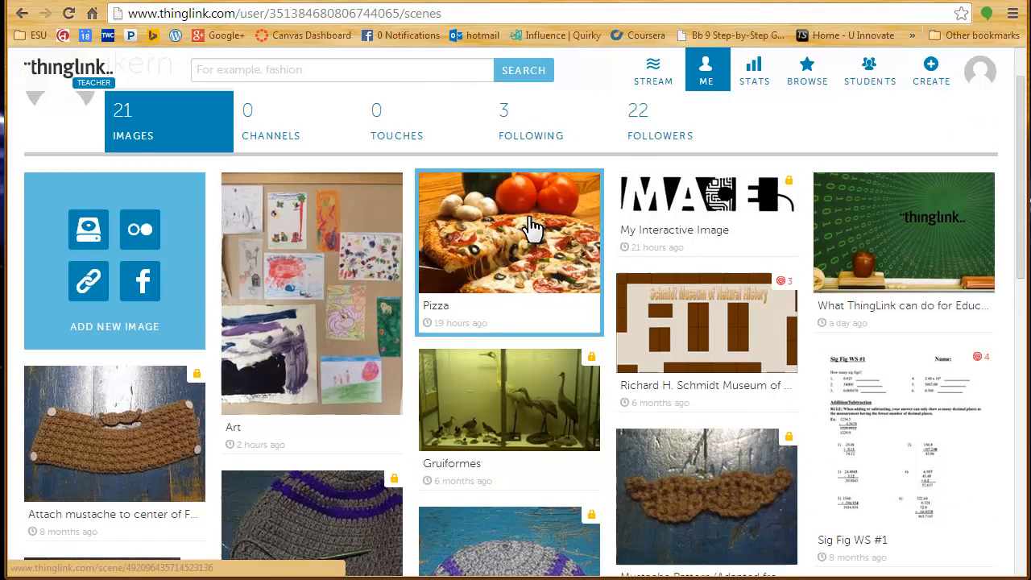
{"action": "left_click", "coordinate": [509, 232]}
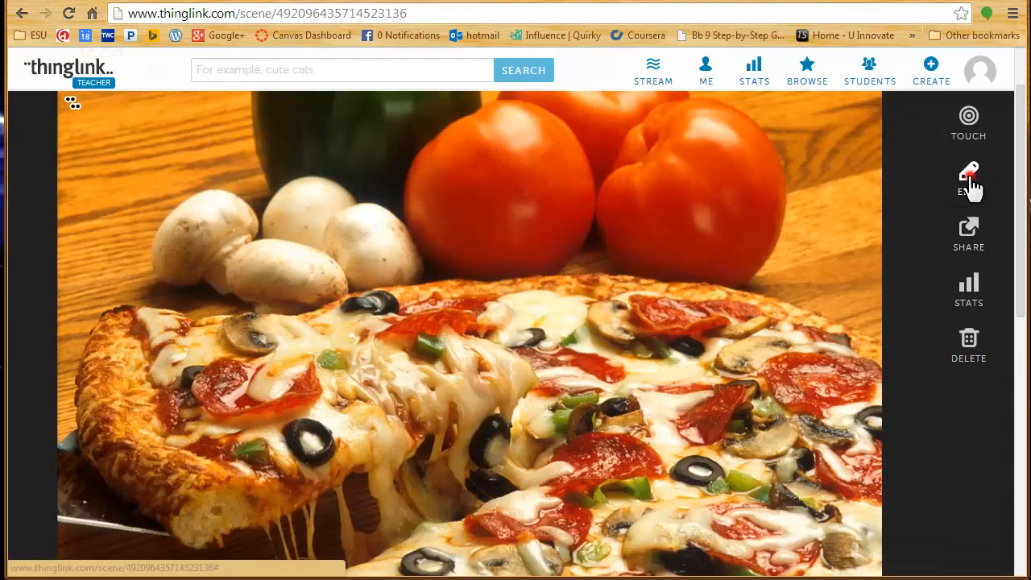
{"action": "left_click", "coordinate": [968, 180]}
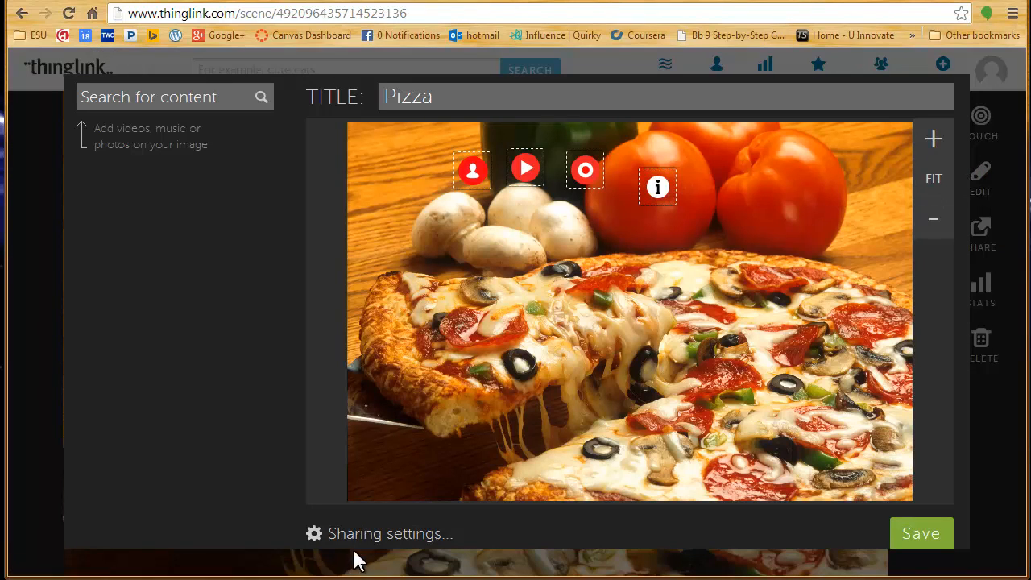
{"action": "left_click", "coordinate": [390, 533]}
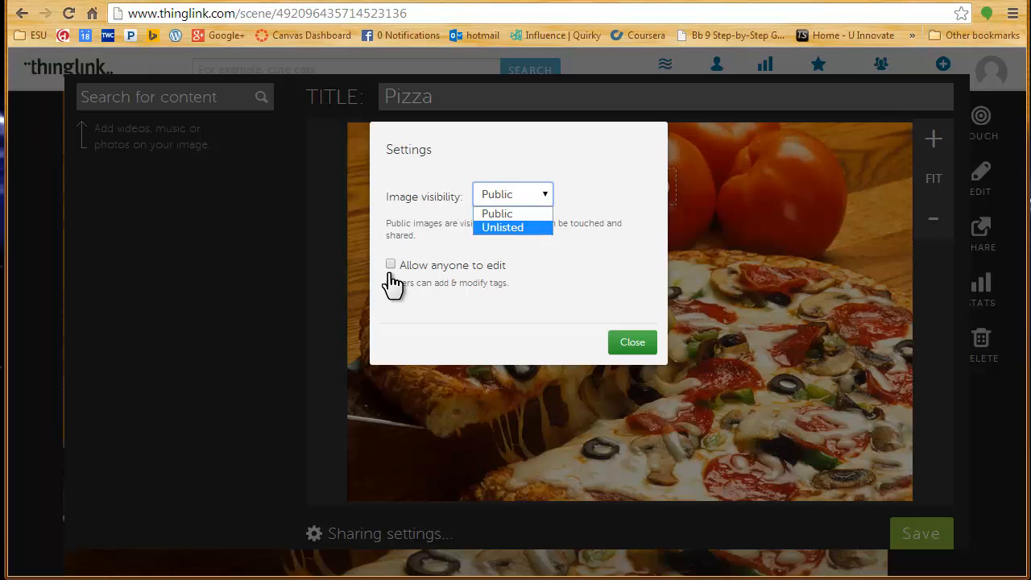
{"action": "mouse_move", "coordinate": [393, 270]}
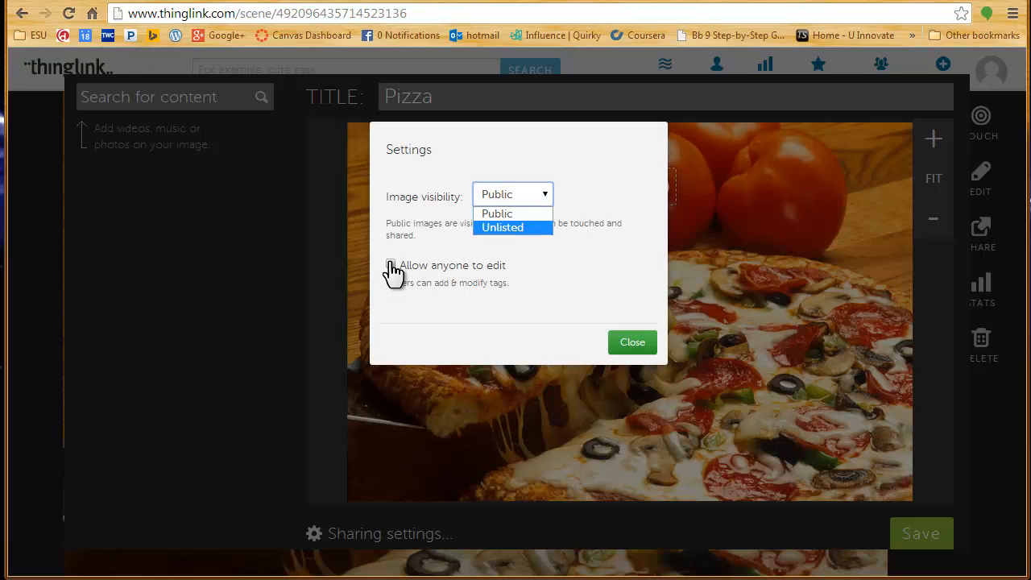
Step: Set the Pizza image to Unlisted with anyone allowed to edit, then close the settings
{"action": "left_click", "coordinate": [503, 228]}
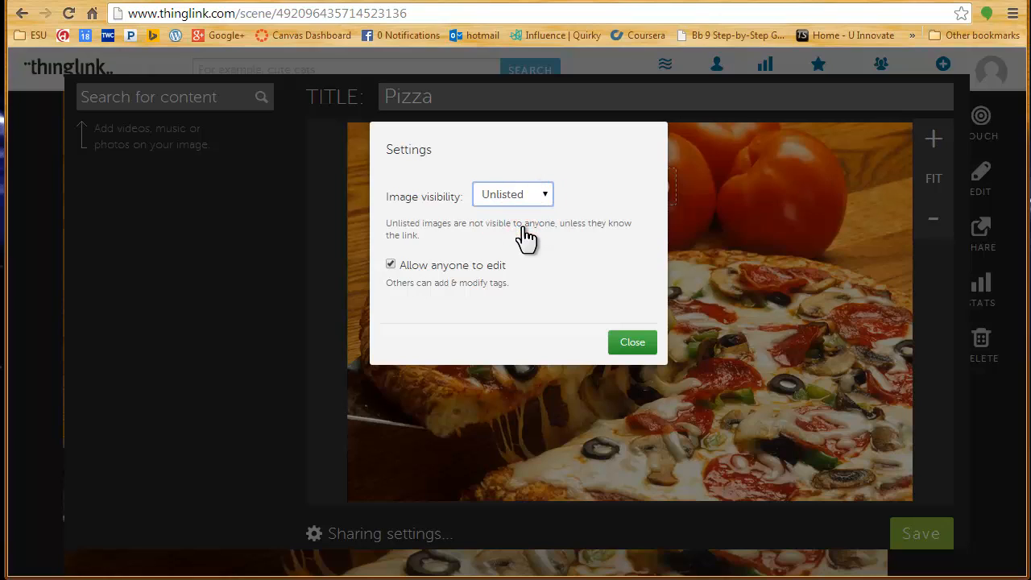
{"action": "mouse_move", "coordinate": [598, 339]}
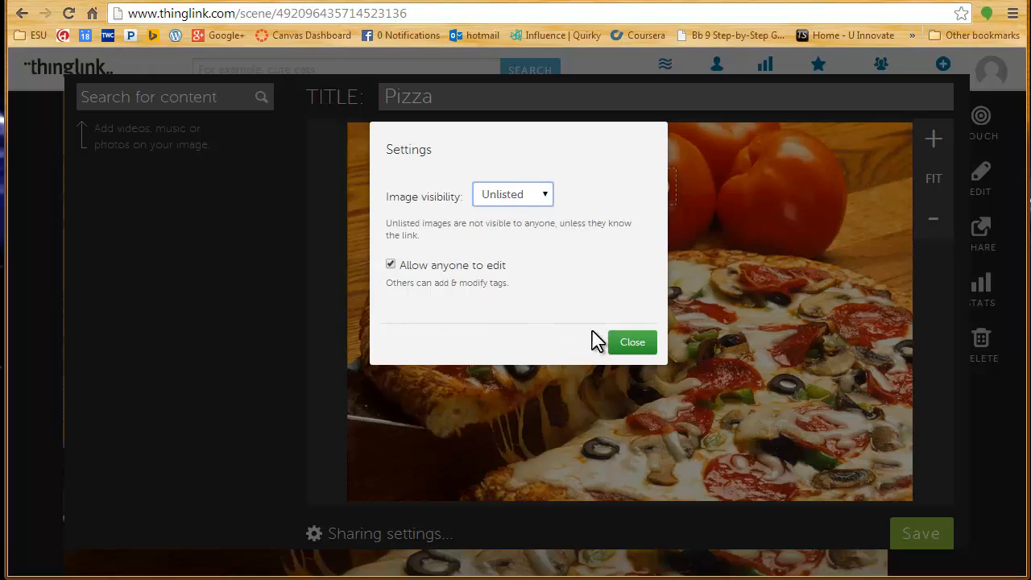
{"action": "mouse_move", "coordinate": [632, 341]}
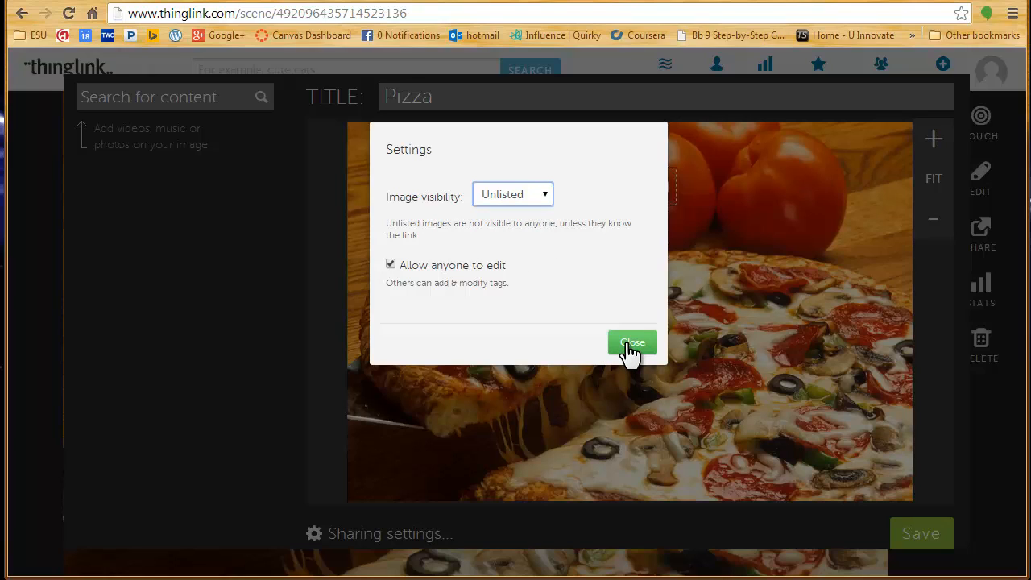
{"action": "left_click", "coordinate": [632, 341]}
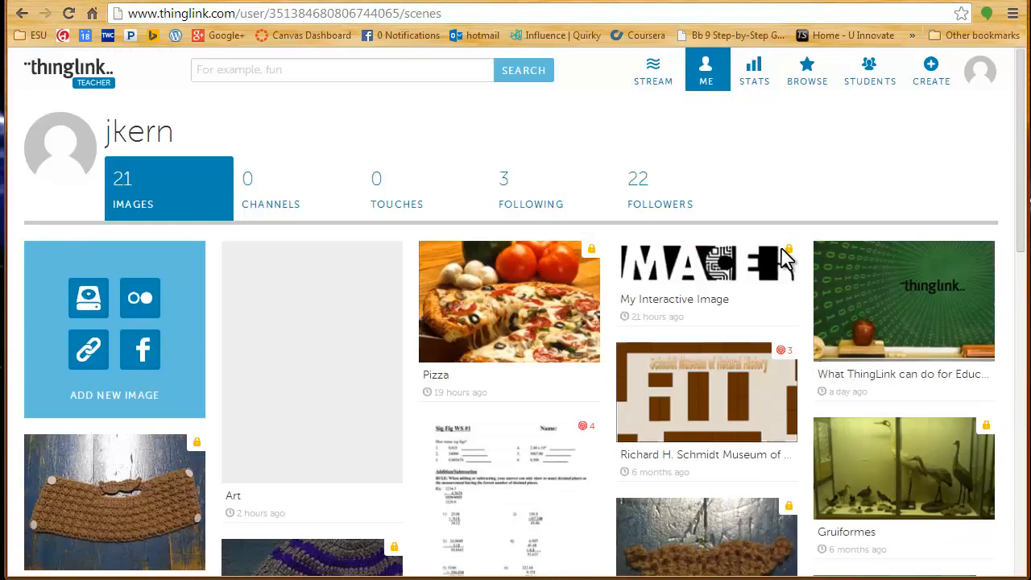
{"action": "scroll", "scroll_direction": "down", "scroll_amount": 3}
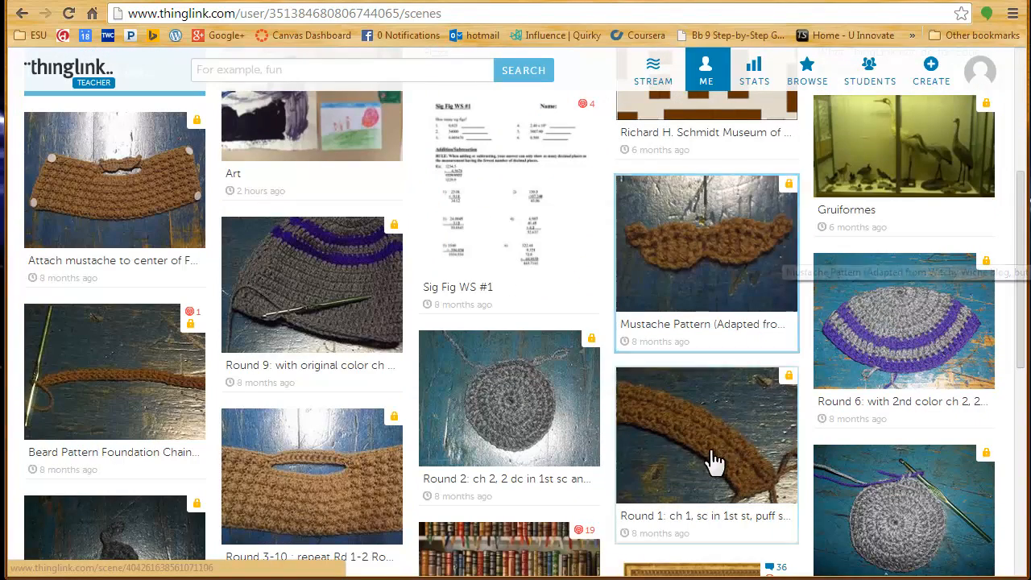
{"action": "mouse_move", "coordinate": [322, 441]}
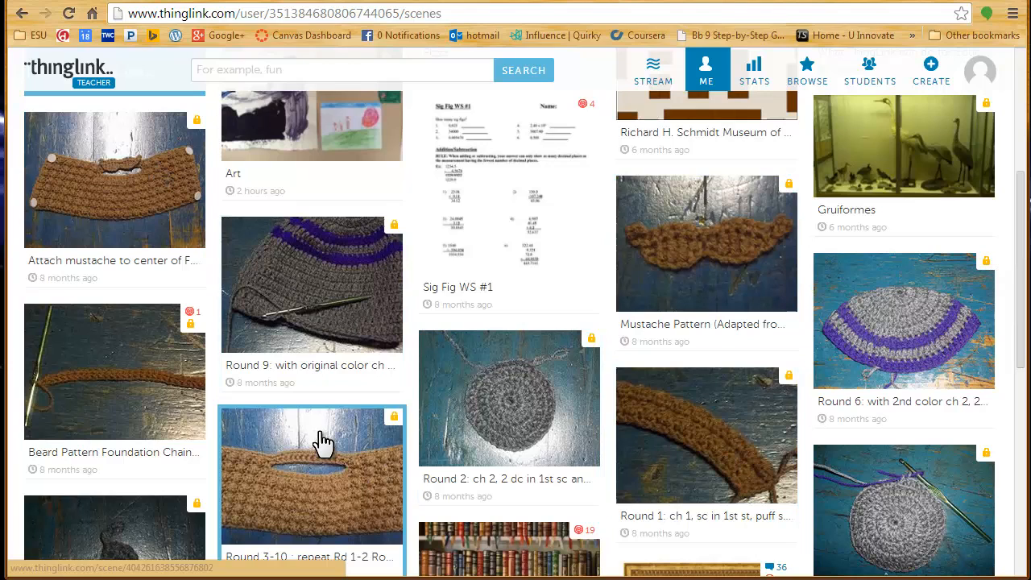
{"action": "mouse_move", "coordinate": [283, 351]}
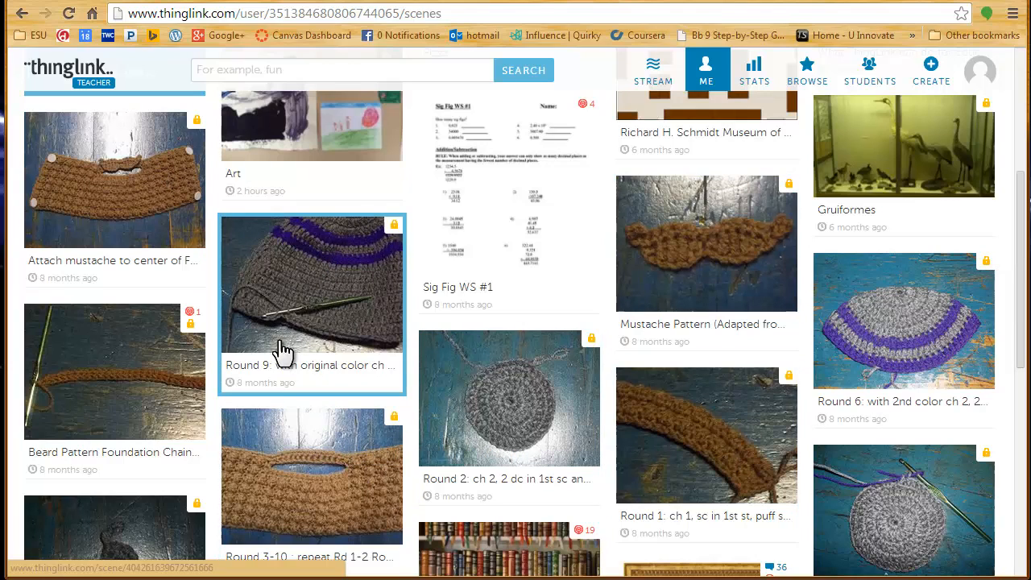
{"action": "mouse_move", "coordinate": [319, 287]}
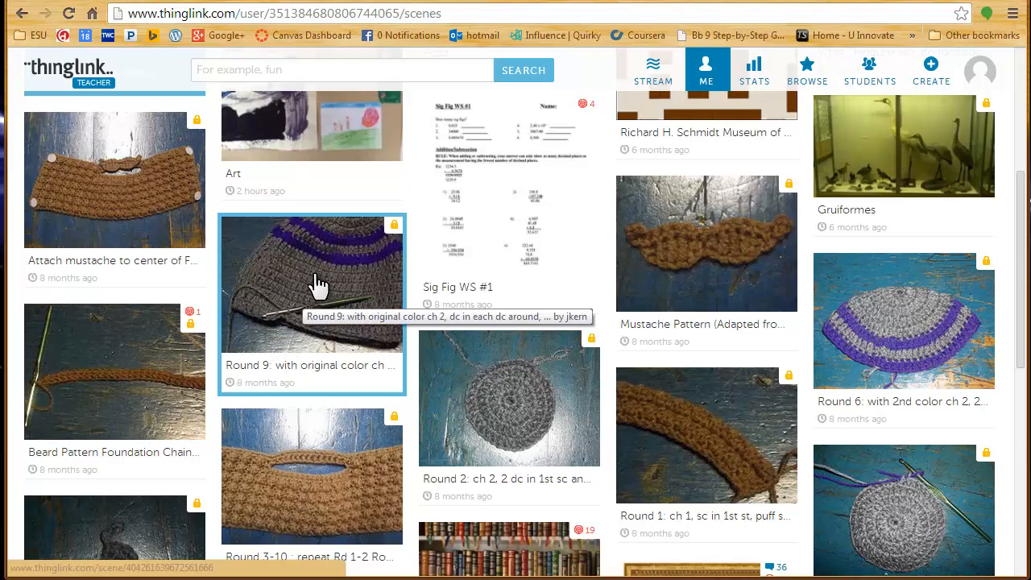
{"action": "mouse_move", "coordinate": [609, 290]}
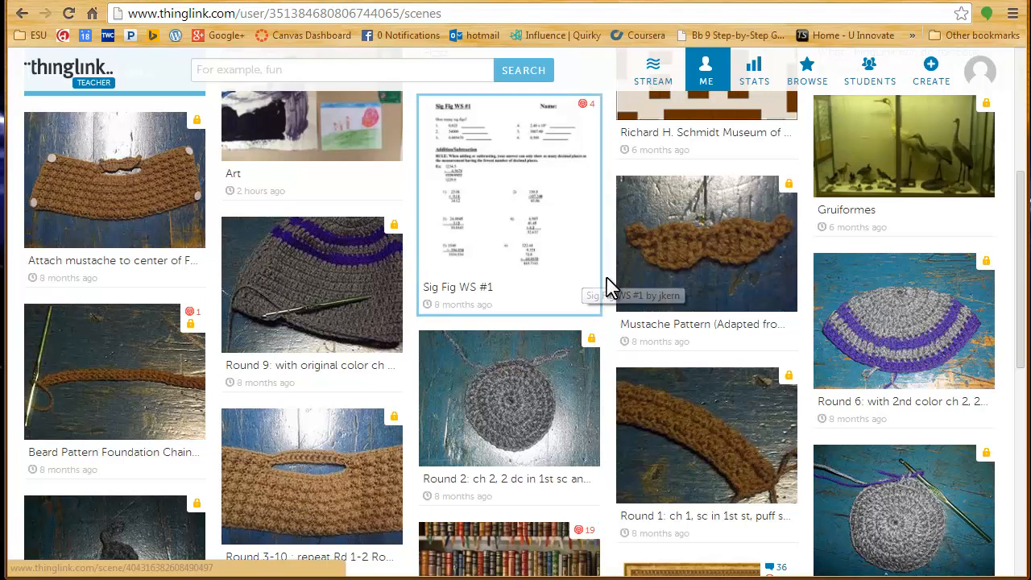
{"action": "scroll", "scroll_direction": "up", "scroll_amount": 3}
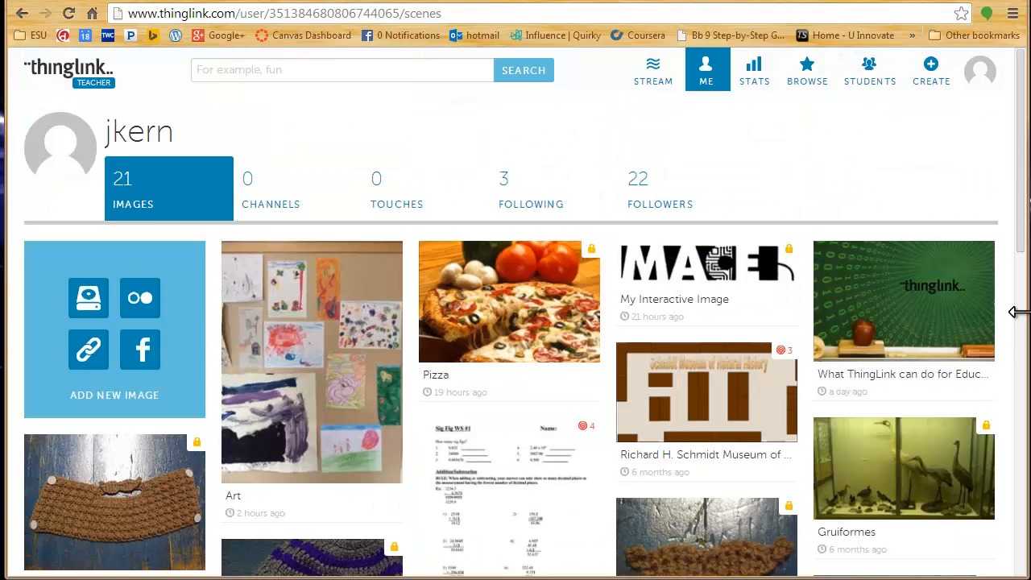
{"action": "mouse_move", "coordinate": [535, 290]}
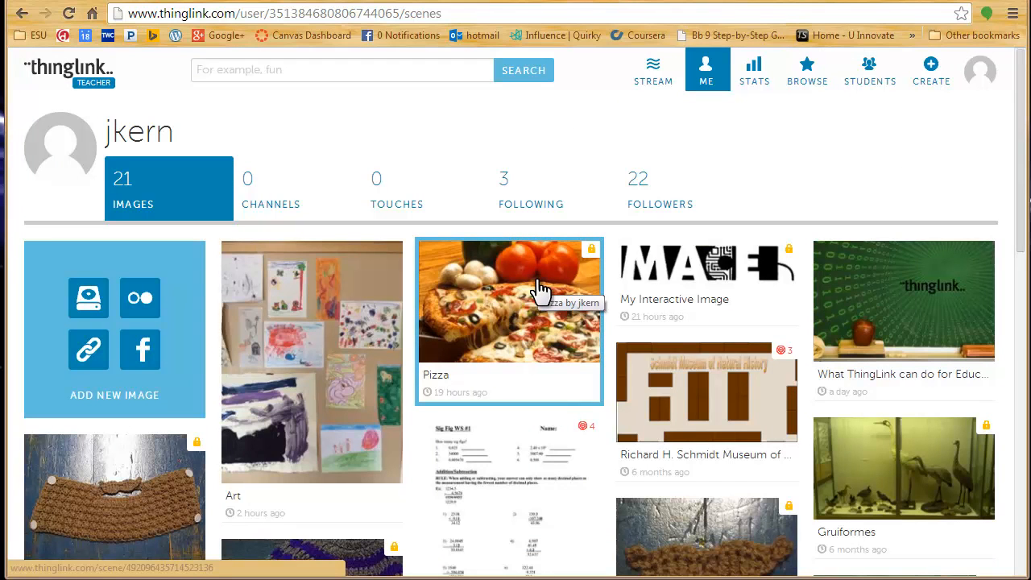
Step: Reopen the unlisted Pizza image in the editor and save its changes
{"action": "left_click", "coordinate": [509, 301]}
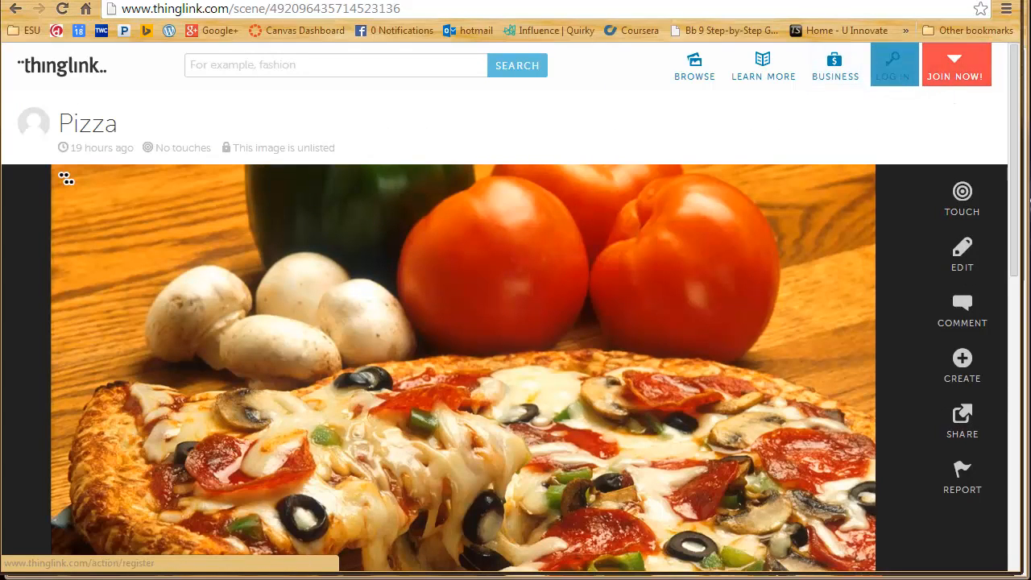
{"action": "left_click", "coordinate": [962, 254]}
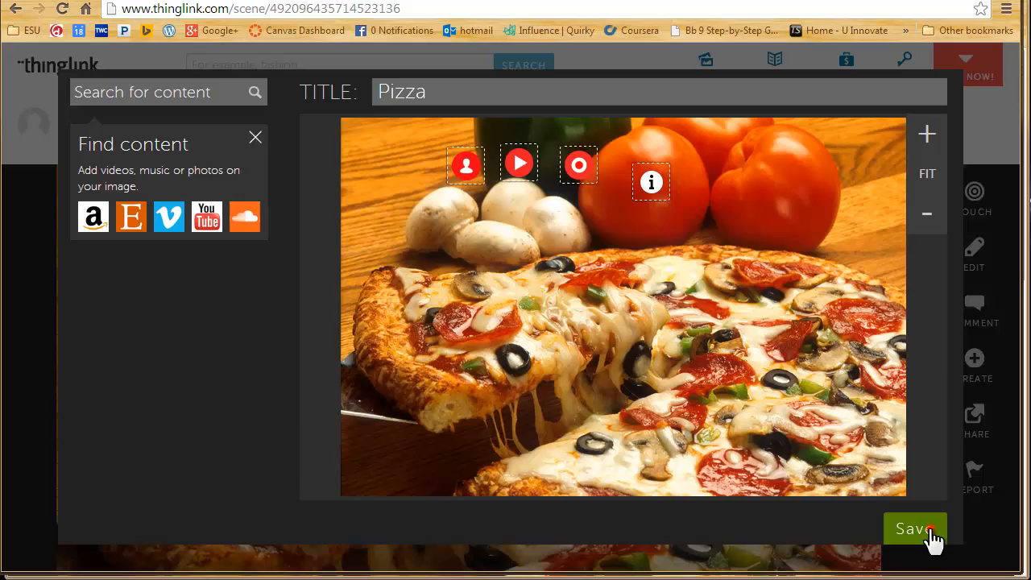
{"action": "left_click", "coordinate": [915, 529]}
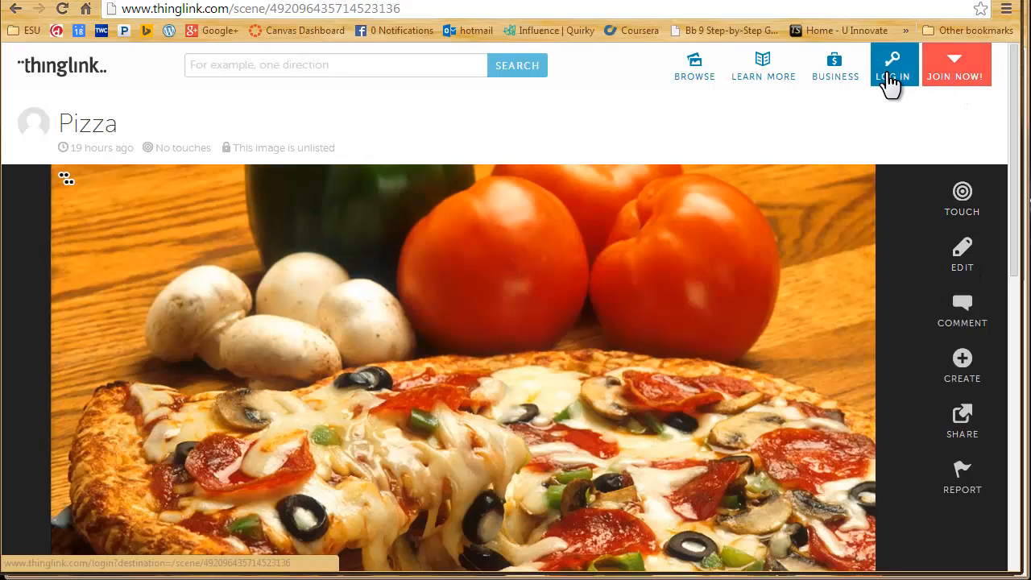
{"action": "mouse_move", "coordinate": [901, 90]}
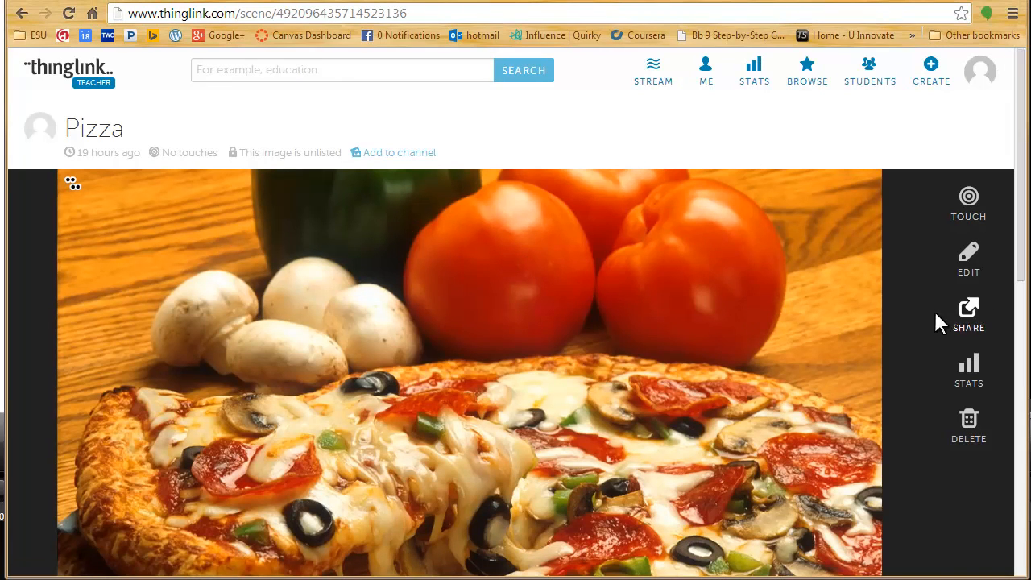
Step: Show the Pizza image's share panel with its link and embed code
{"action": "left_click", "coordinate": [968, 314]}
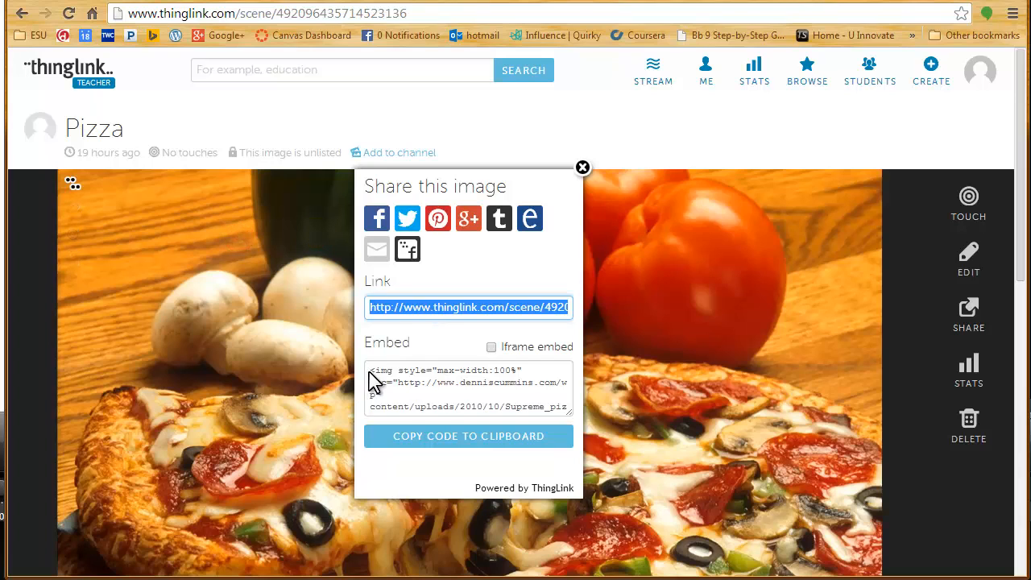
{"action": "mouse_move", "coordinate": [377, 220]}
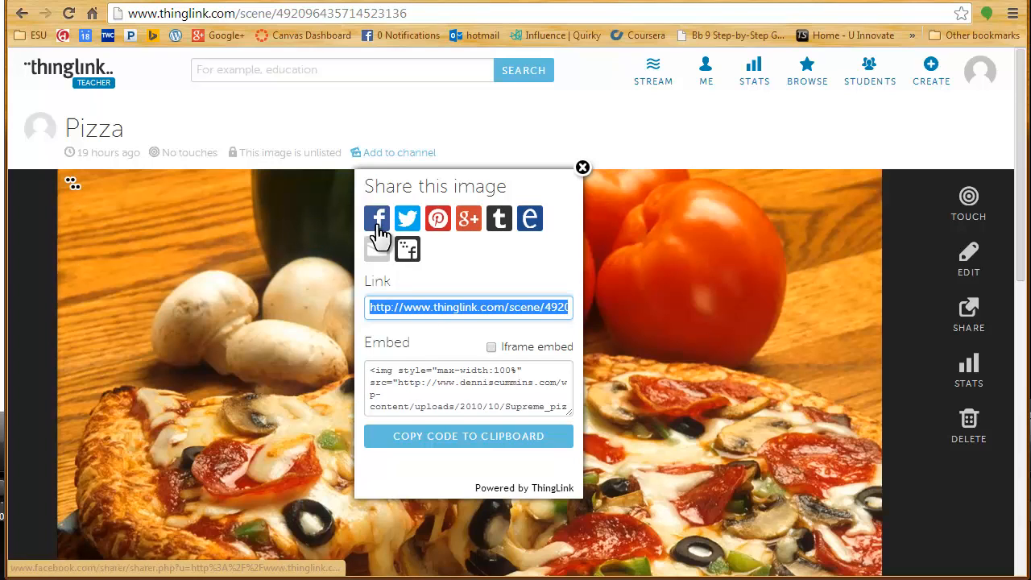
{"action": "mouse_move", "coordinate": [528, 219]}
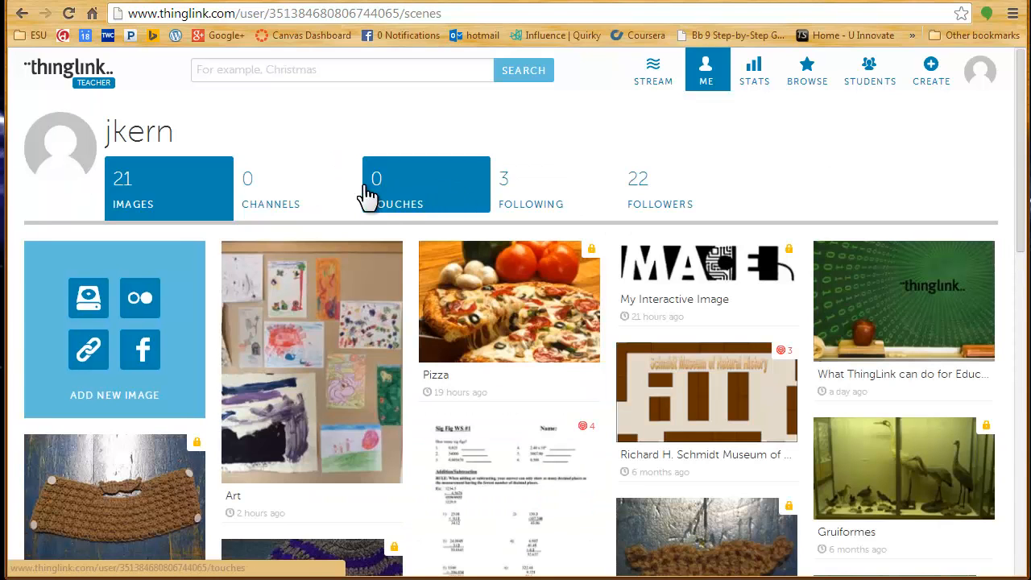
Step: Go to the profile's Channels tab and start creating a new channel
{"action": "left_click", "coordinate": [271, 190]}
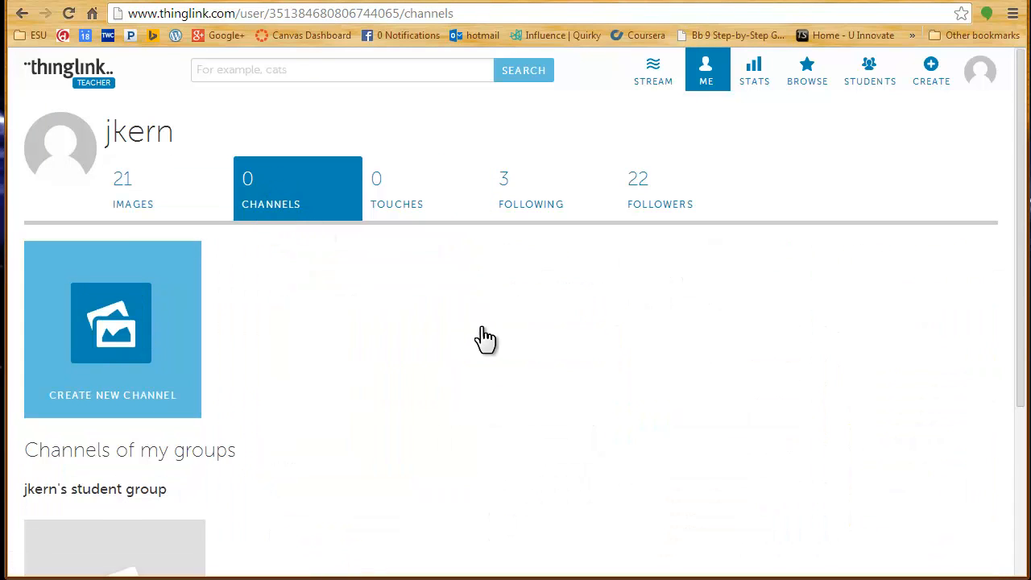
{"action": "scroll", "scroll_direction": "down", "scroll_amount": 3}
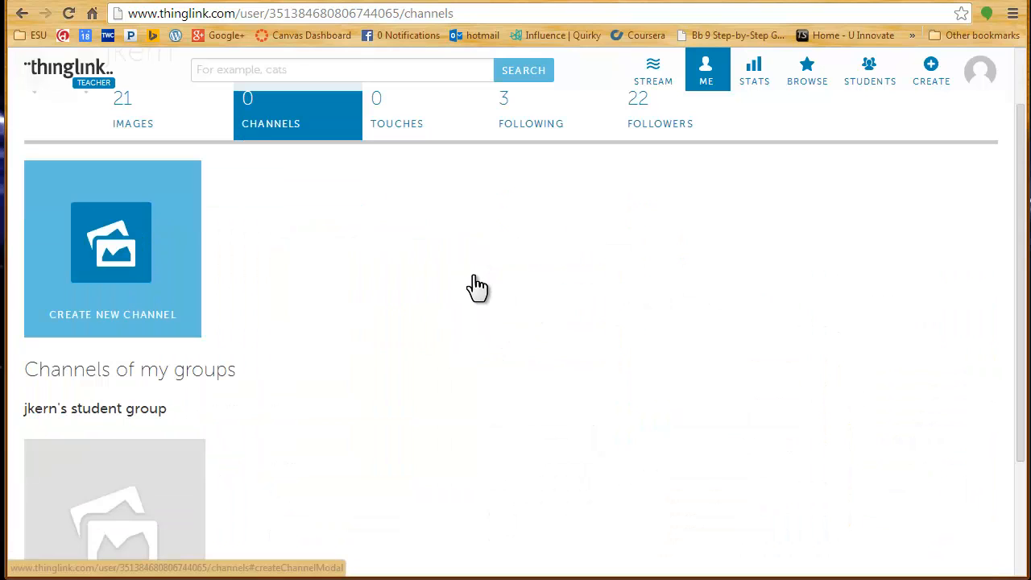
{"action": "left_click", "coordinate": [132, 110]}
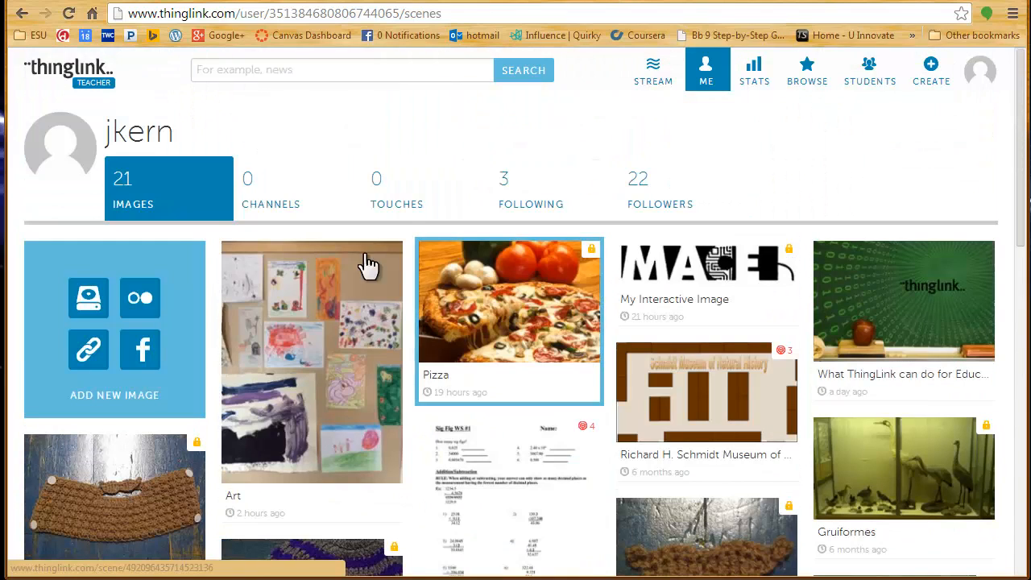
{"action": "left_click", "coordinate": [270, 190]}
{"action": "type", "text": "B"}
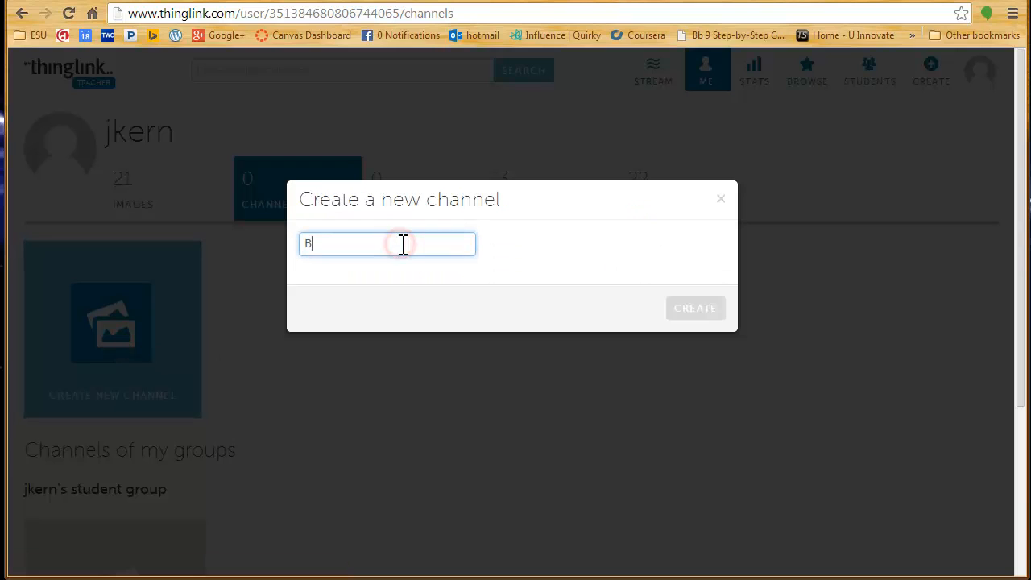
Step: Name the new channel 'Beard Hat', add the crocheted beard image to it, and return to the profile
{"action": "type", "text": "eard Hat"}
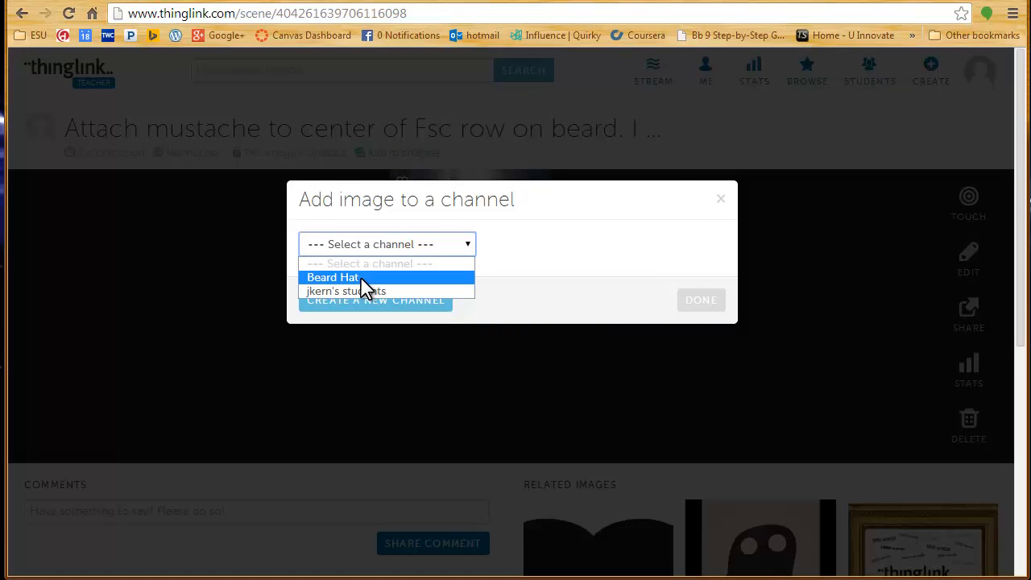
{"action": "left_click", "coordinate": [332, 277]}
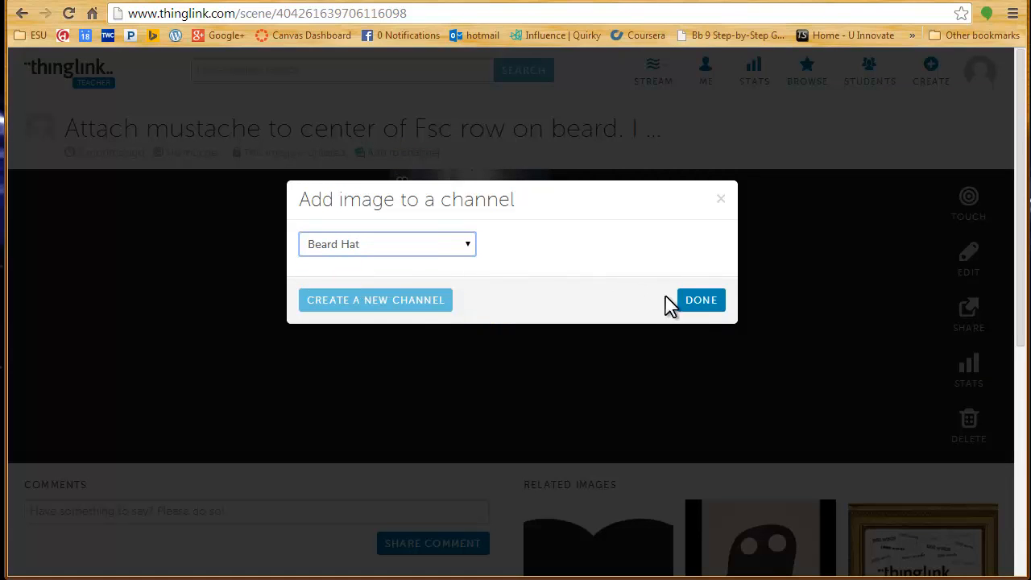
{"action": "left_click", "coordinate": [701, 300]}
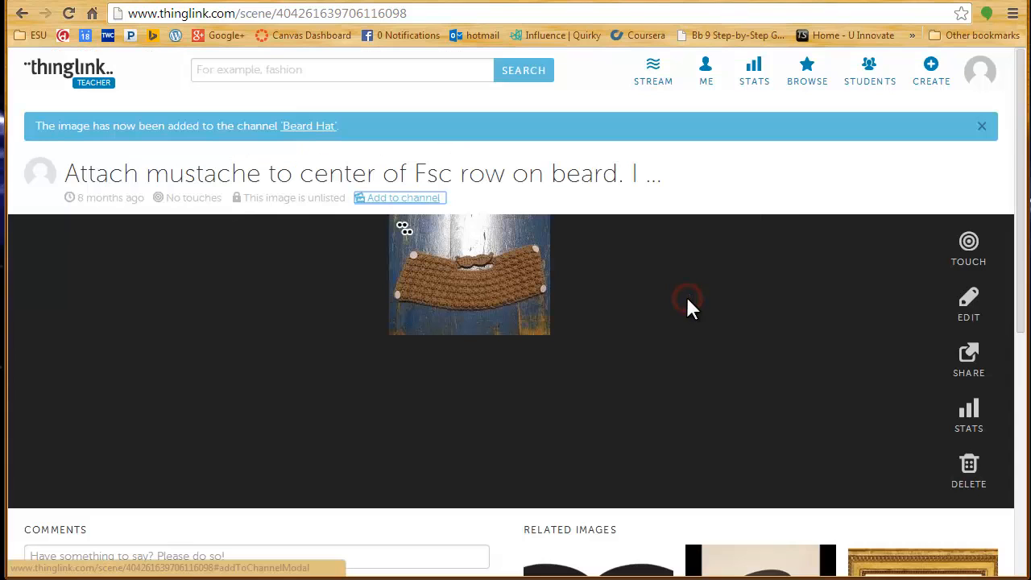
{"action": "mouse_move", "coordinate": [706, 71]}
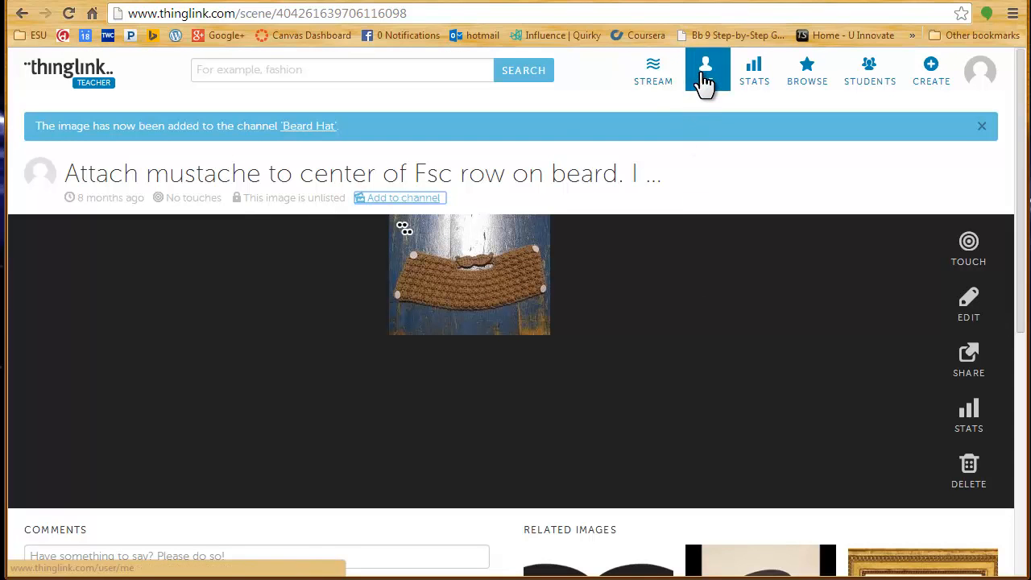
{"action": "left_click", "coordinate": [706, 68]}
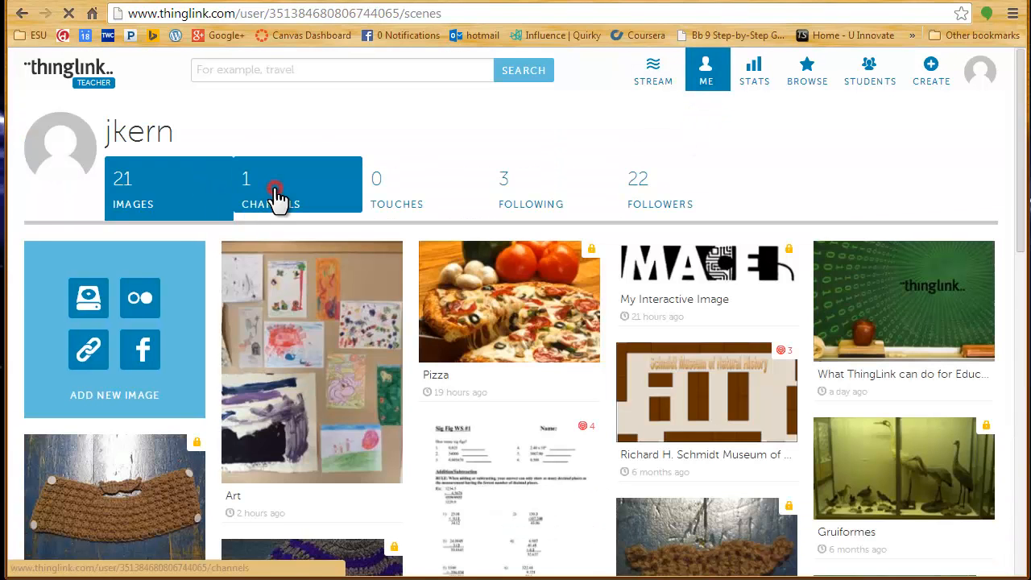
Step: Open the Beard Hat channel and delete it, confirming the removal
{"action": "left_click", "coordinate": [270, 190]}
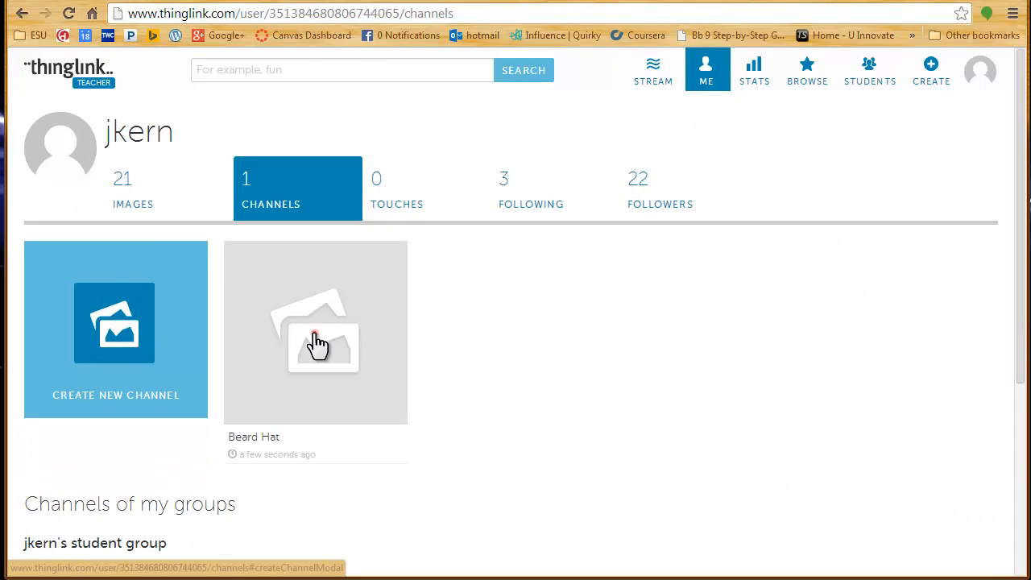
{"action": "left_click", "coordinate": [316, 332]}
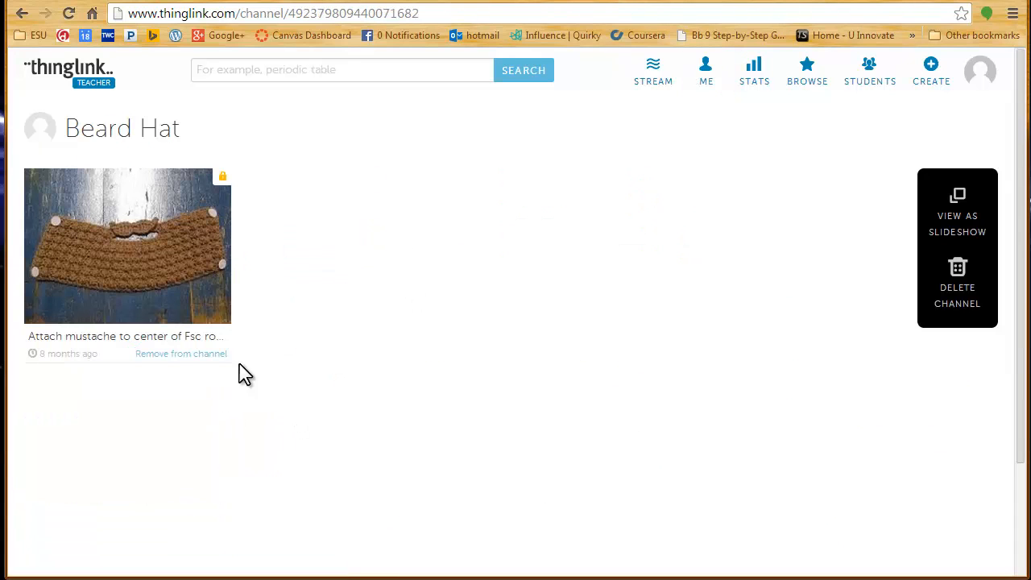
{"action": "mouse_move", "coordinate": [181, 354]}
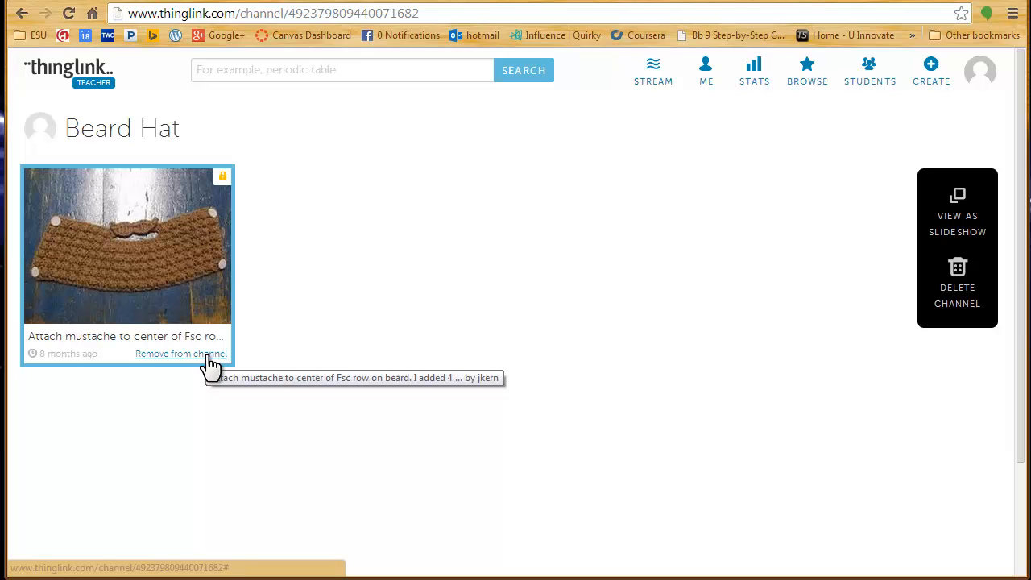
{"action": "mouse_move", "coordinate": [957, 271]}
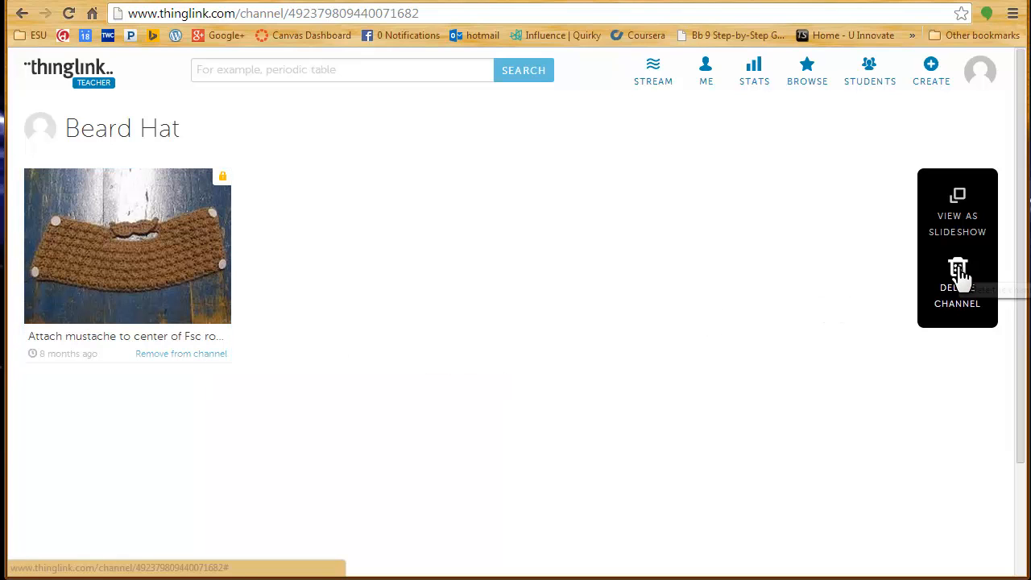
{"action": "left_click", "coordinate": [957, 287]}
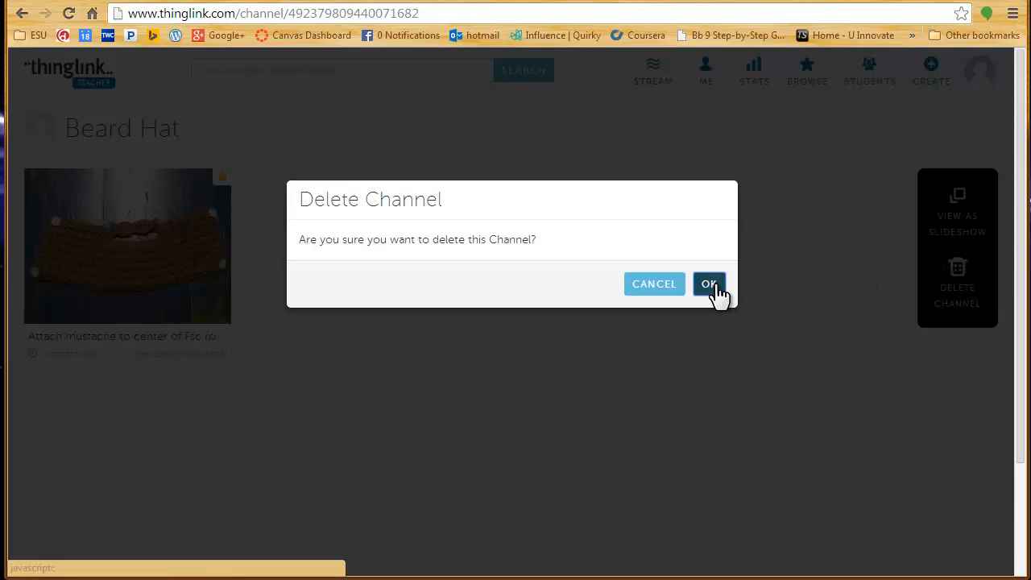
{"action": "left_click", "coordinate": [709, 284]}
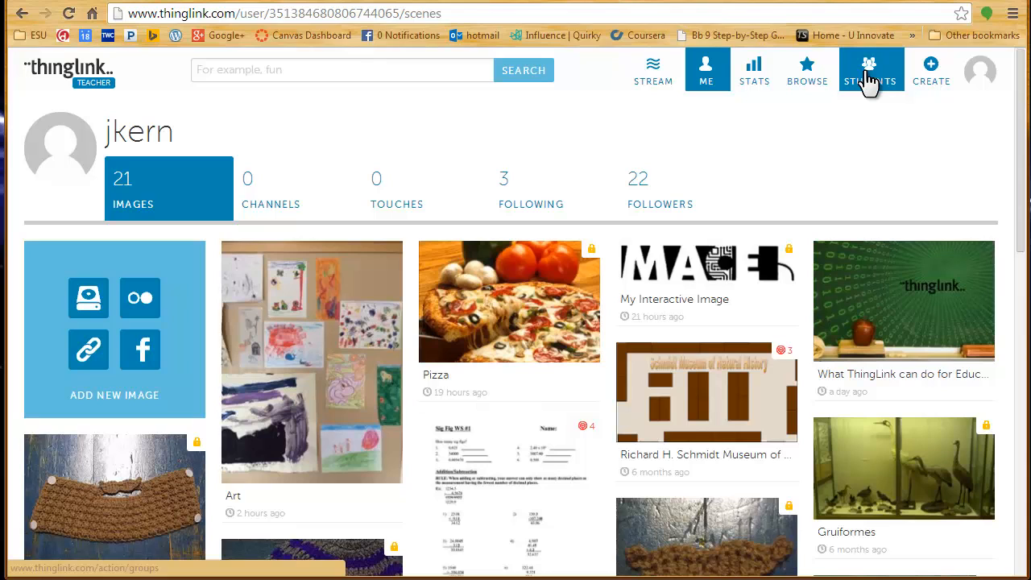
Step: Go to Manage student groups and open the Register students form with the names box focused
{"action": "left_click", "coordinate": [870, 71]}
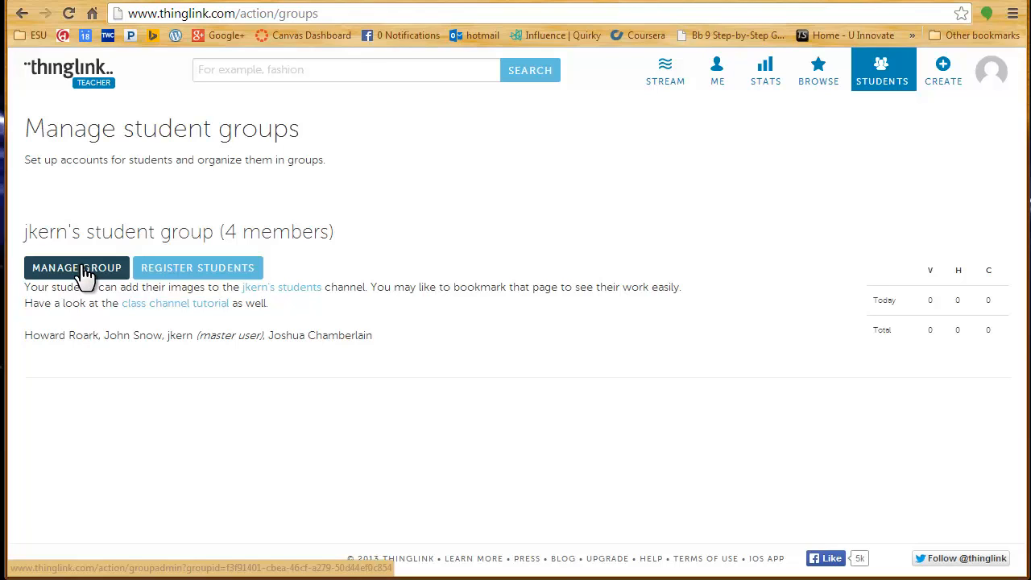
{"action": "mouse_move", "coordinate": [754, 171]}
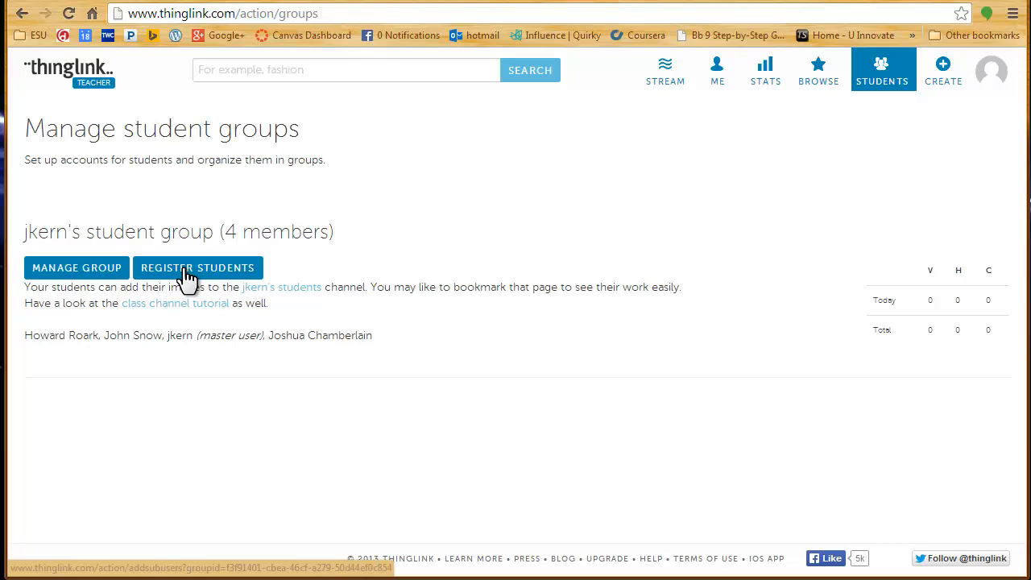
{"action": "left_click", "coordinate": [196, 267]}
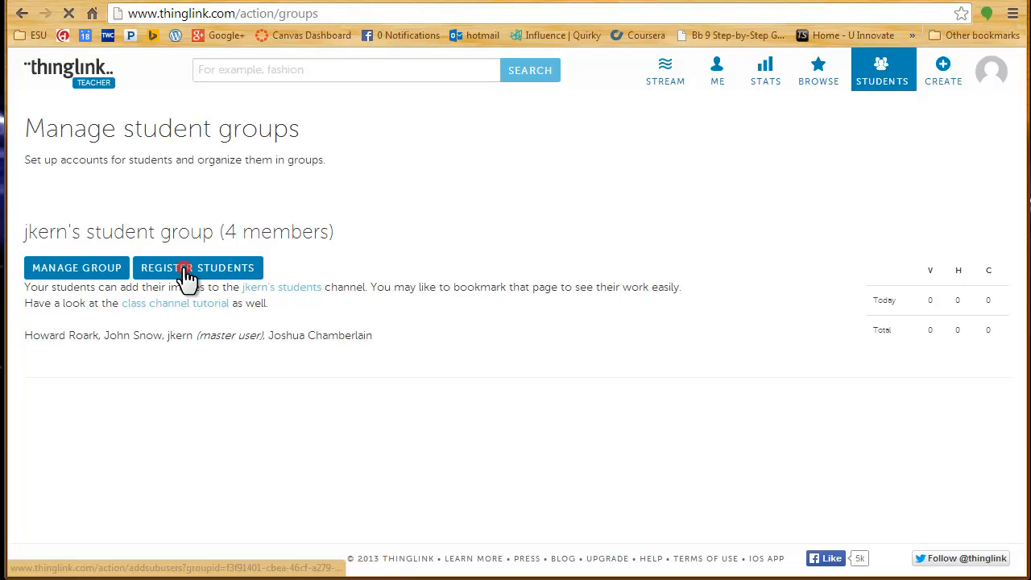
{"action": "left_click", "coordinate": [197, 268]}
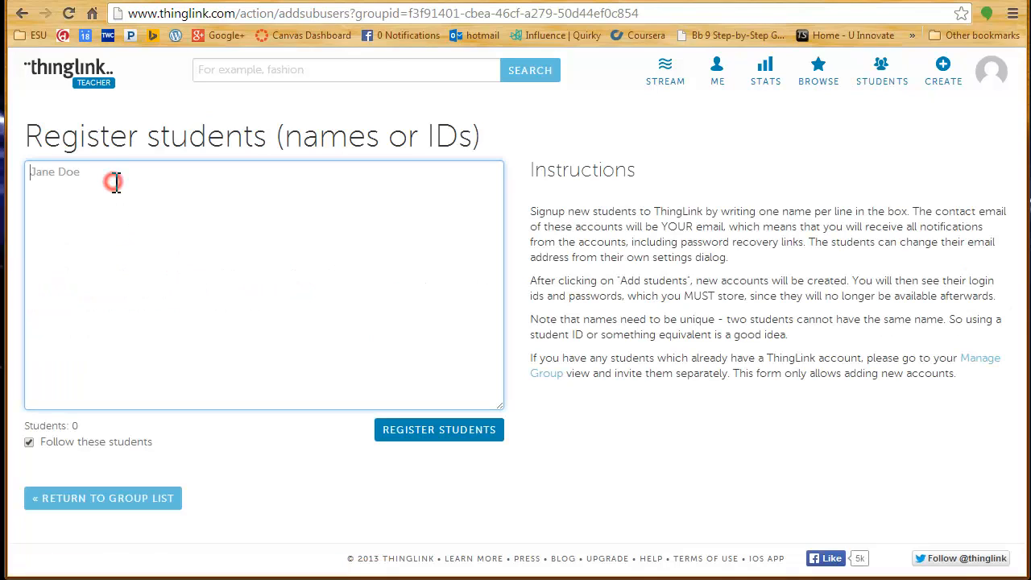
Step: Register a student named Tyler Durden and get the one-time login and password sheet
{"action": "type", "text": "Tyler"}
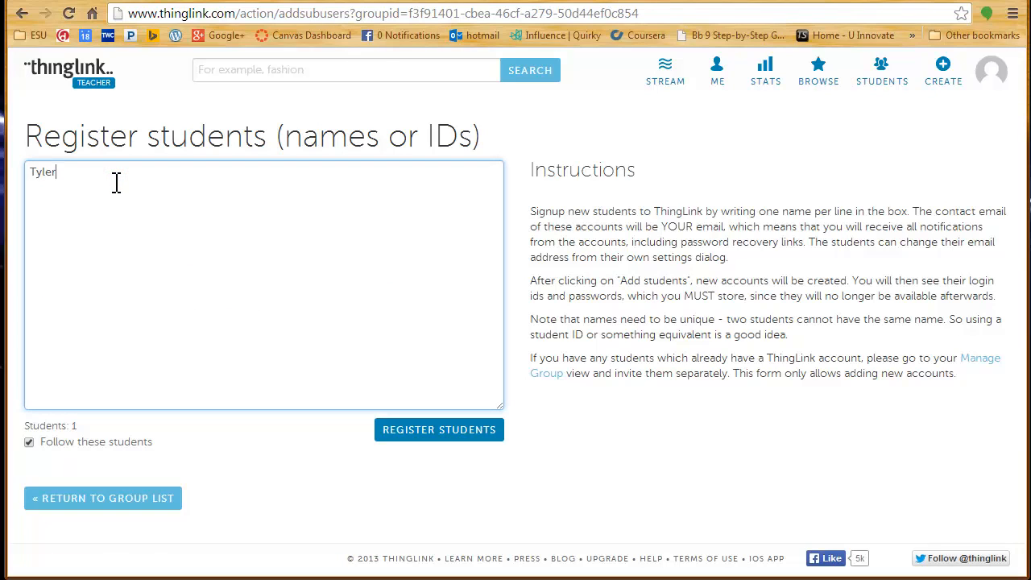
{"action": "type", "text": "Durden"}
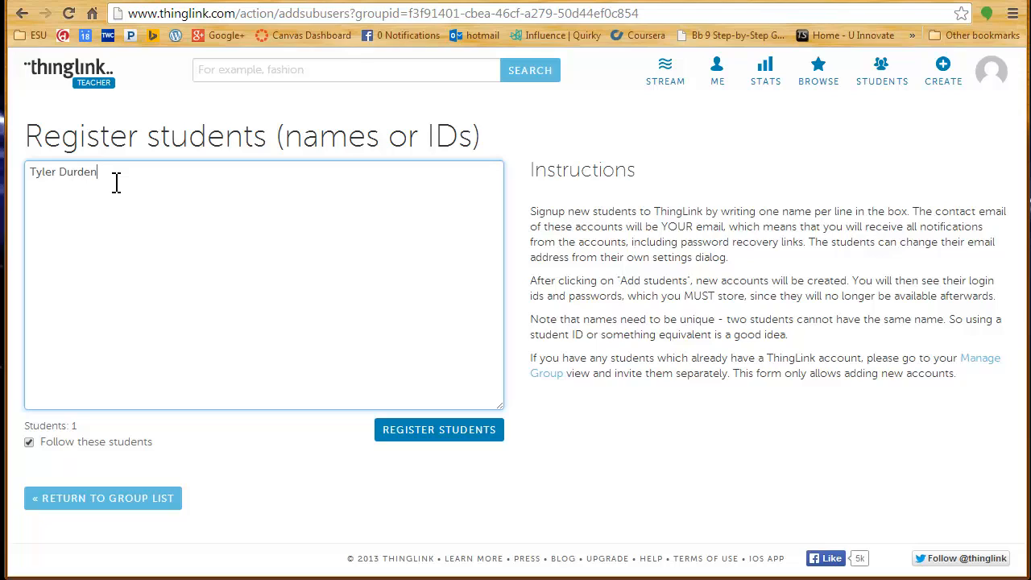
{"action": "mouse_move", "coordinate": [439, 428]}
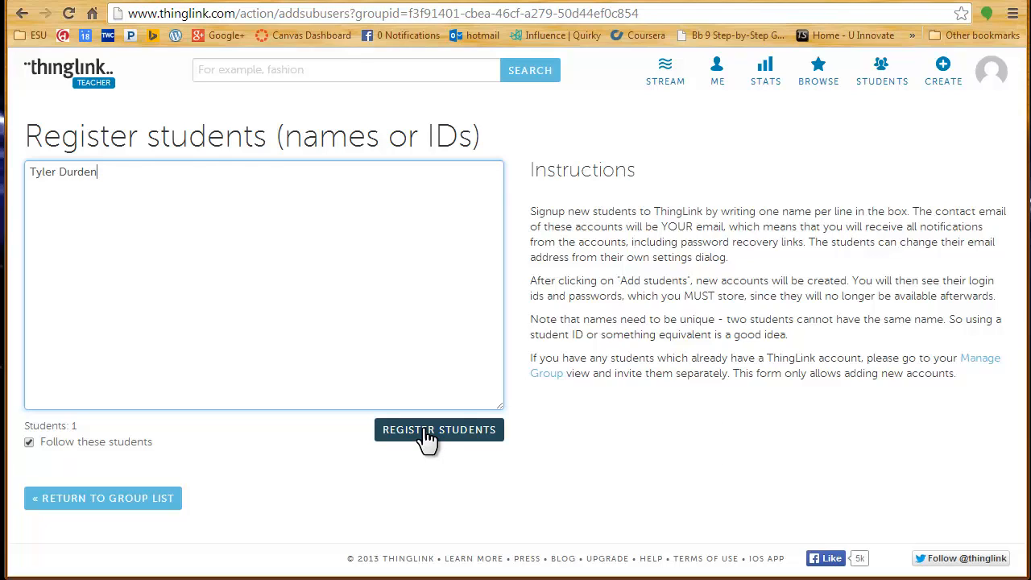
{"action": "left_click", "coordinate": [439, 429]}
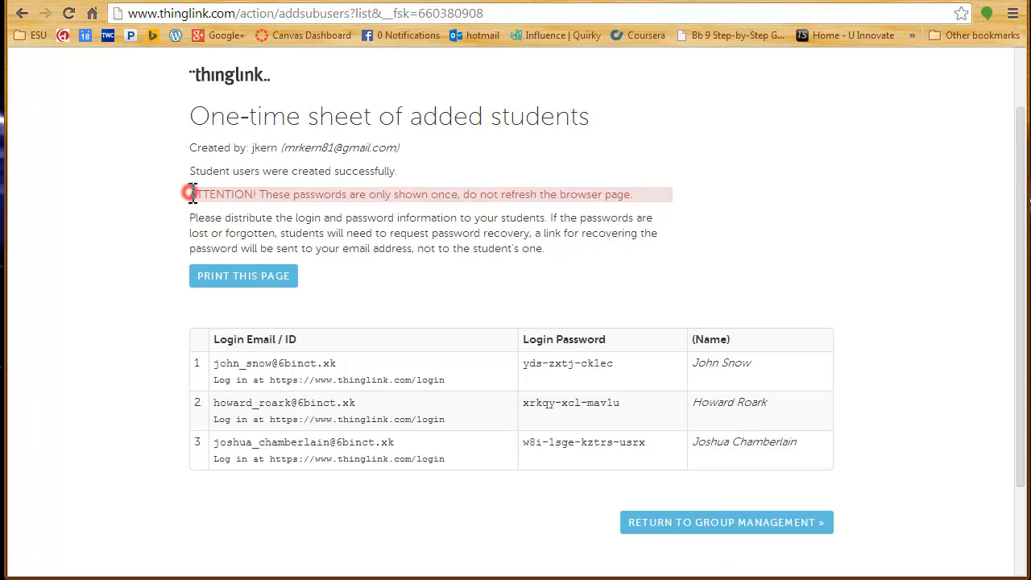
Step: Note the one-time password warning and return to group management, confirming the prompt
{"action": "double_click", "coordinate": [223, 193]}
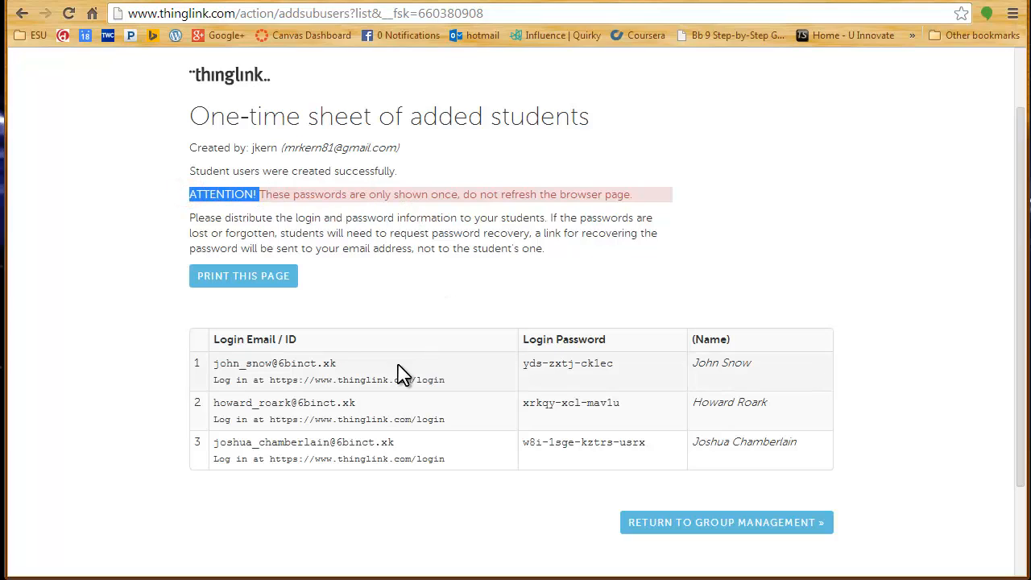
{"action": "mouse_move", "coordinate": [546, 367]}
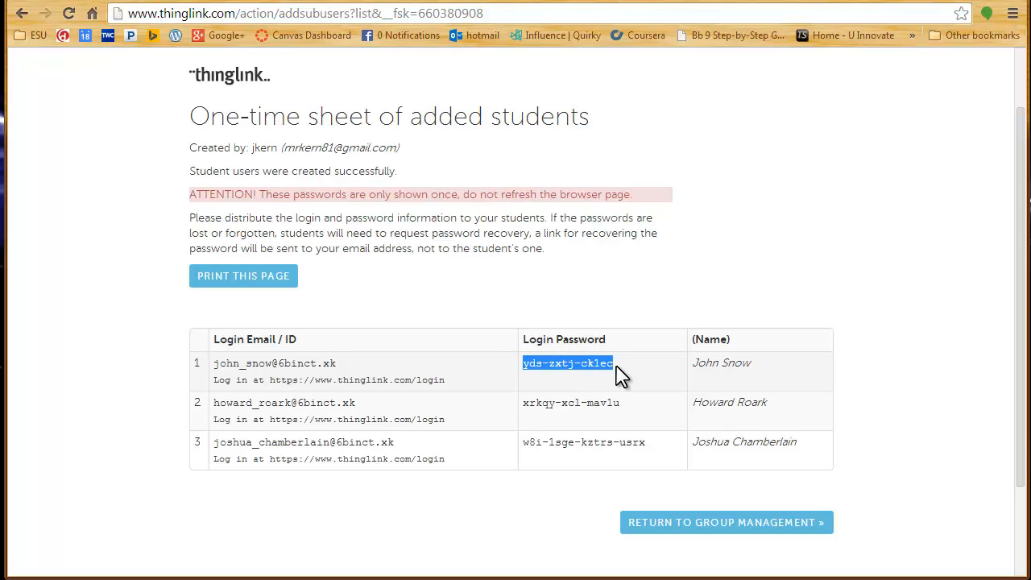
{"action": "left_click", "coordinate": [725, 522]}
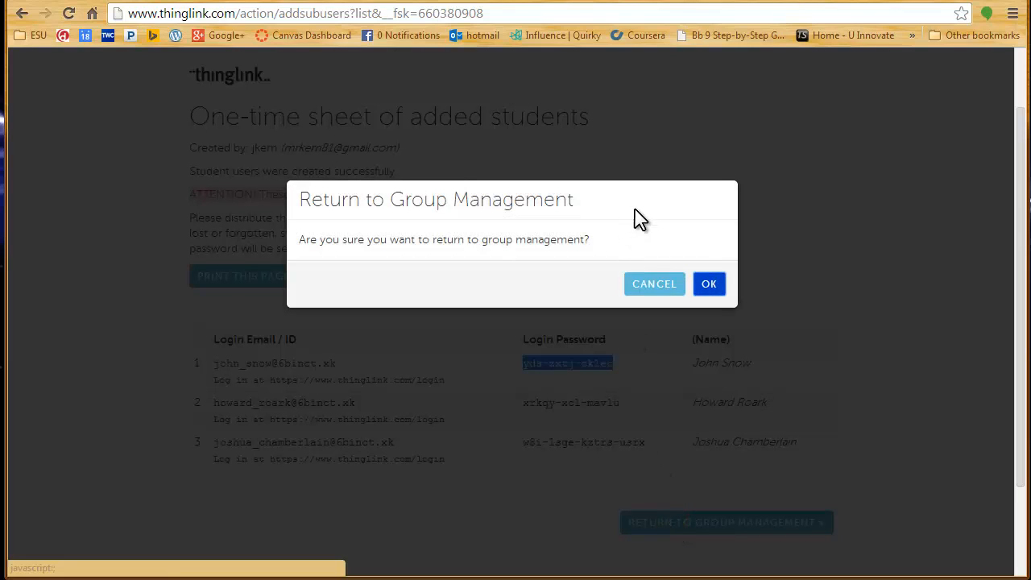
{"action": "left_click", "coordinate": [709, 284]}
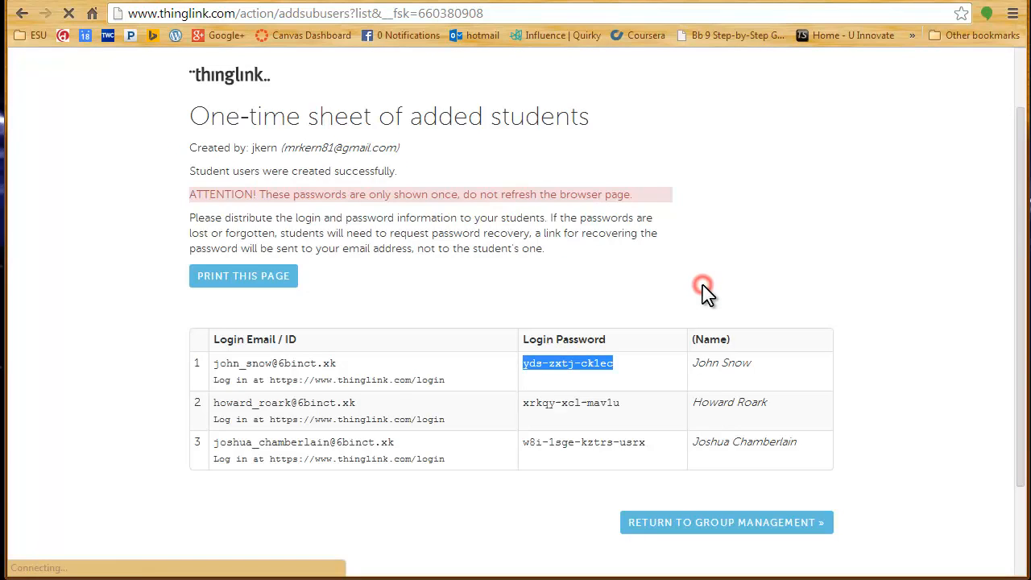
{"action": "left_click", "coordinate": [725, 522]}
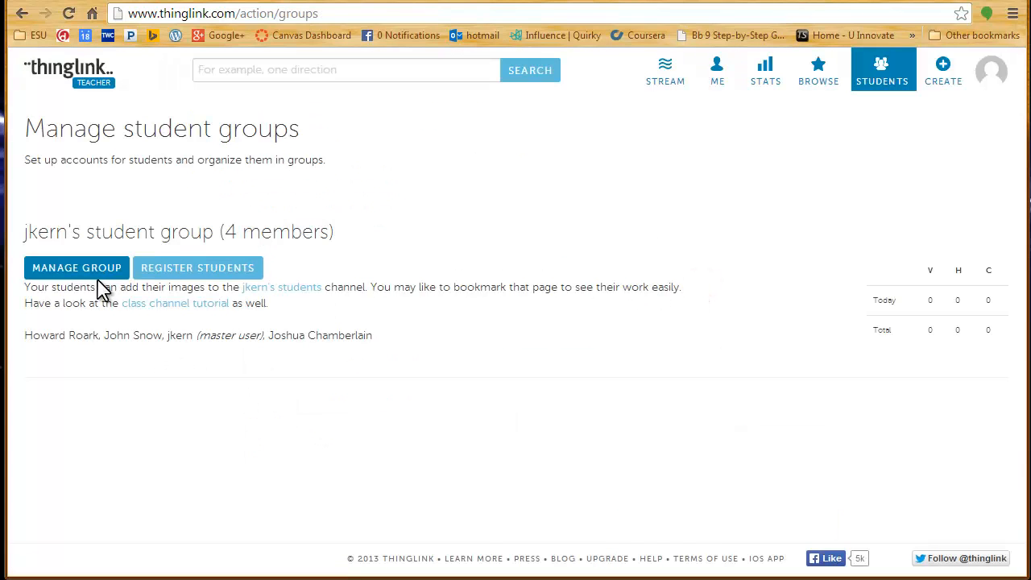
Step: Open the group's member list and remove the first student, Howard Roark, confirming it
{"action": "left_click", "coordinate": [77, 268]}
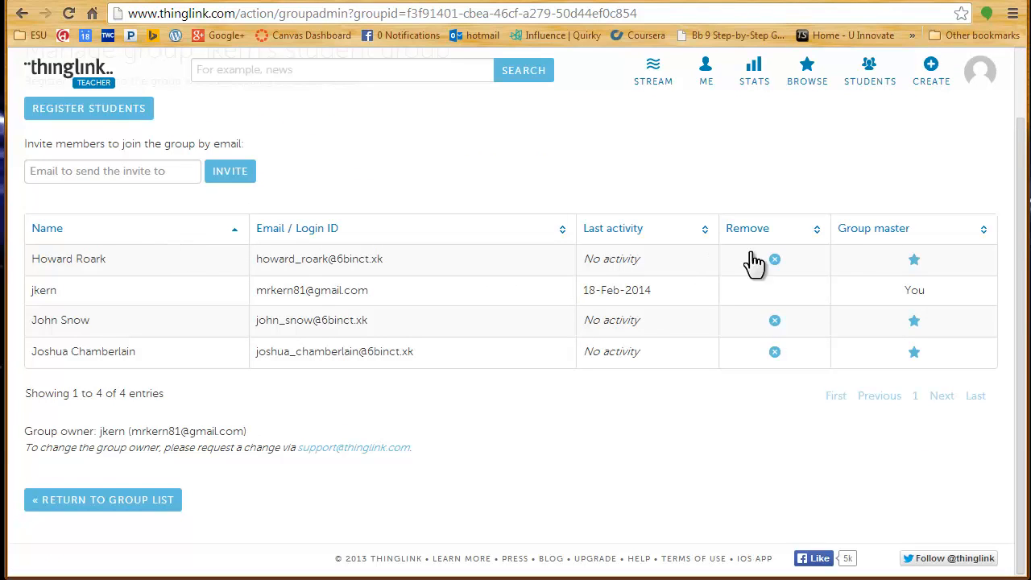
{"action": "mouse_move", "coordinate": [303, 316]}
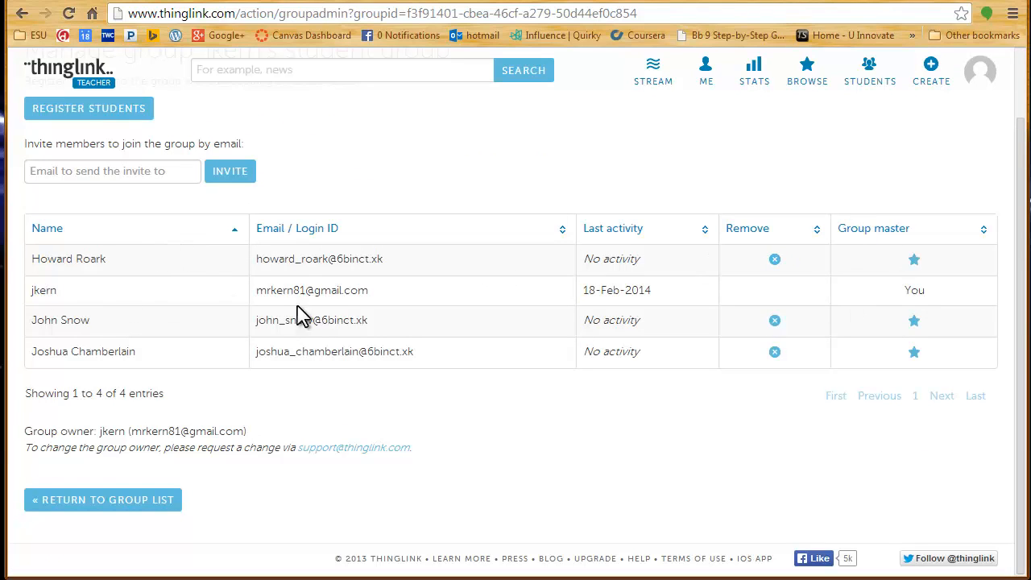
{"action": "mouse_move", "coordinate": [691, 338]}
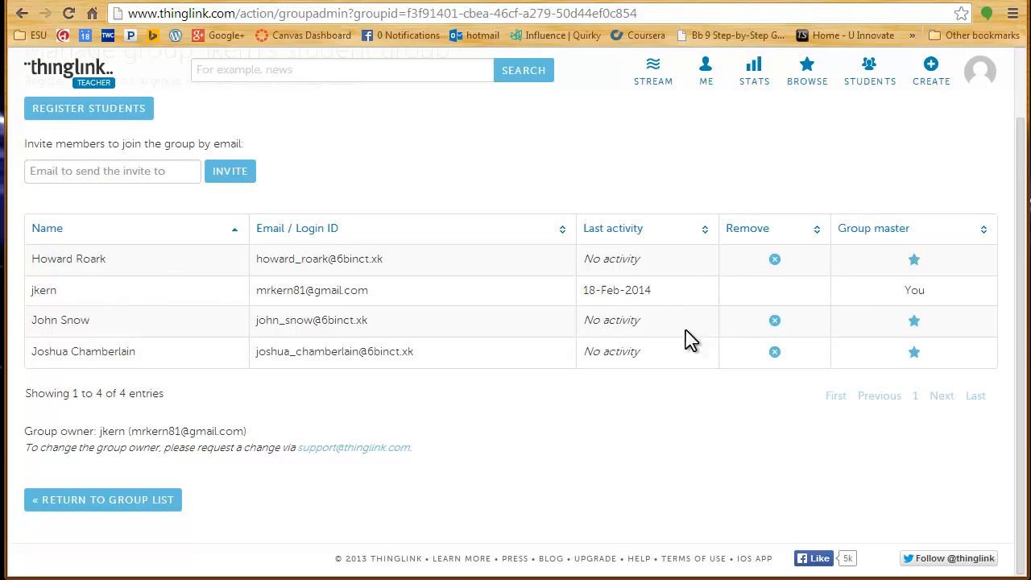
{"action": "left_click", "coordinate": [773, 258]}
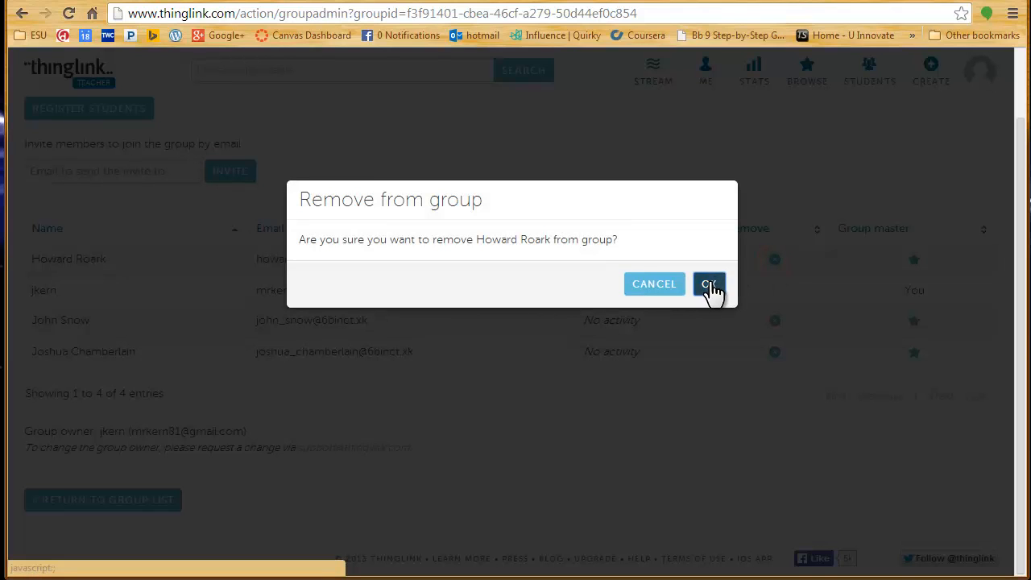
{"action": "left_click", "coordinate": [709, 283]}
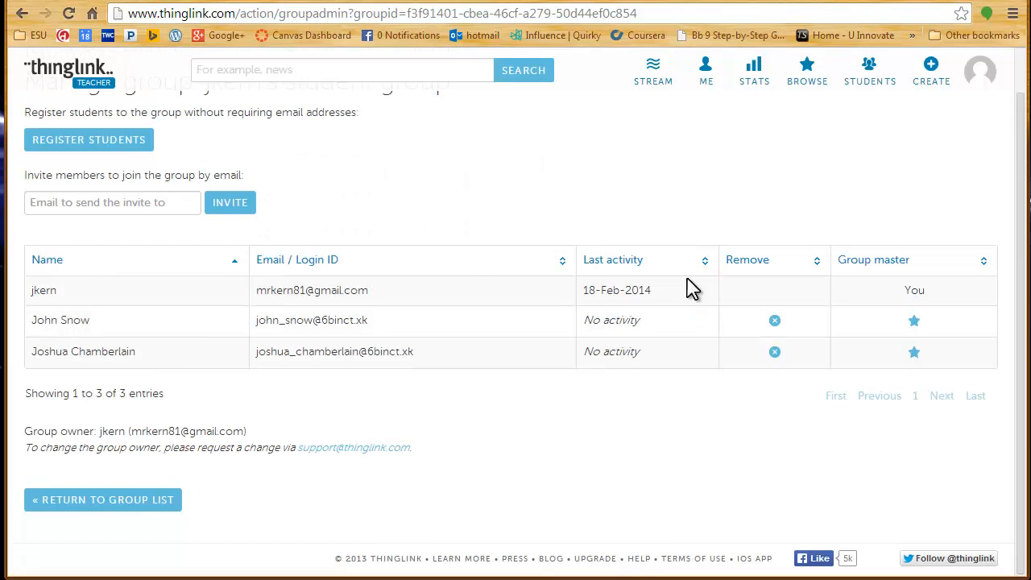
Step: Glance at the invite-by-email option, then return to the student groups overview
{"action": "left_click", "coordinate": [113, 203]}
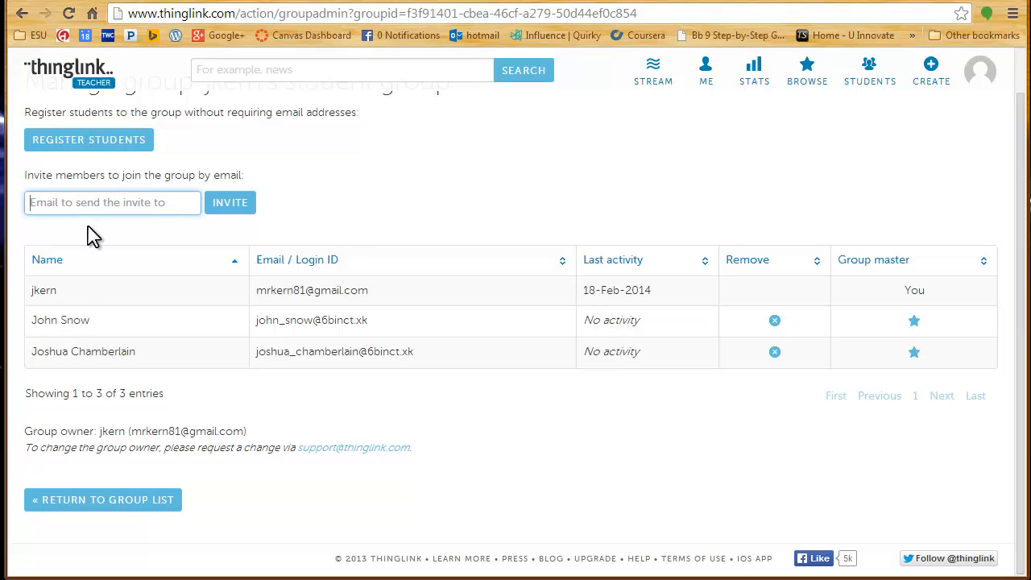
{"action": "scroll", "scroll_direction": "up", "scroll_amount": 3}
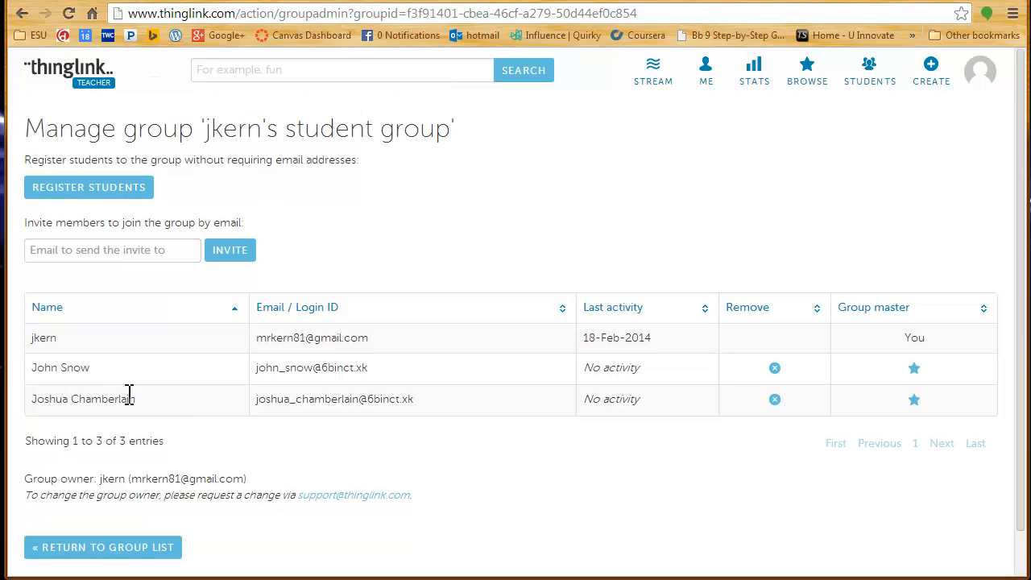
{"action": "left_click", "coordinate": [104, 548]}
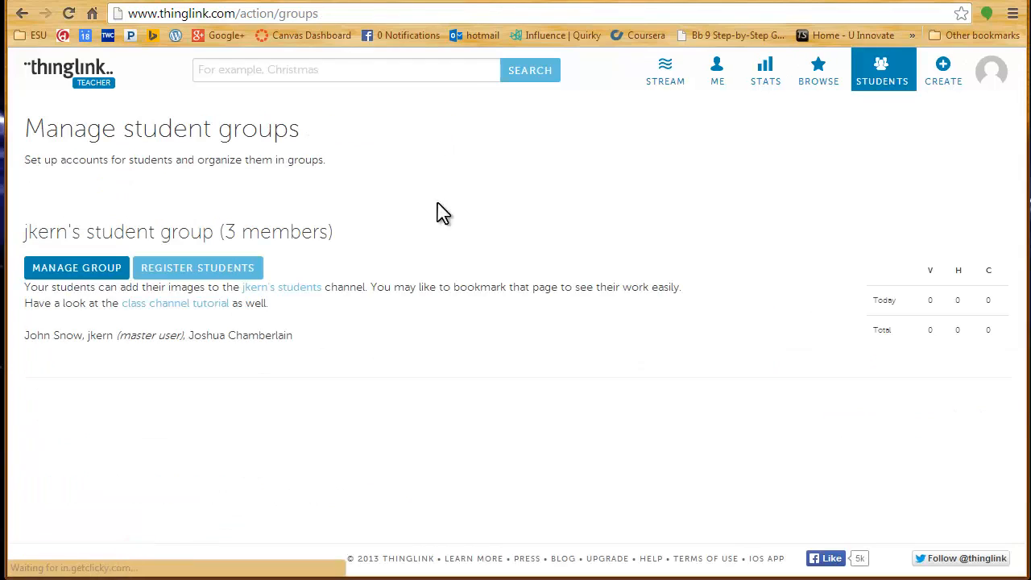
{"action": "mouse_move", "coordinate": [744, 103]}
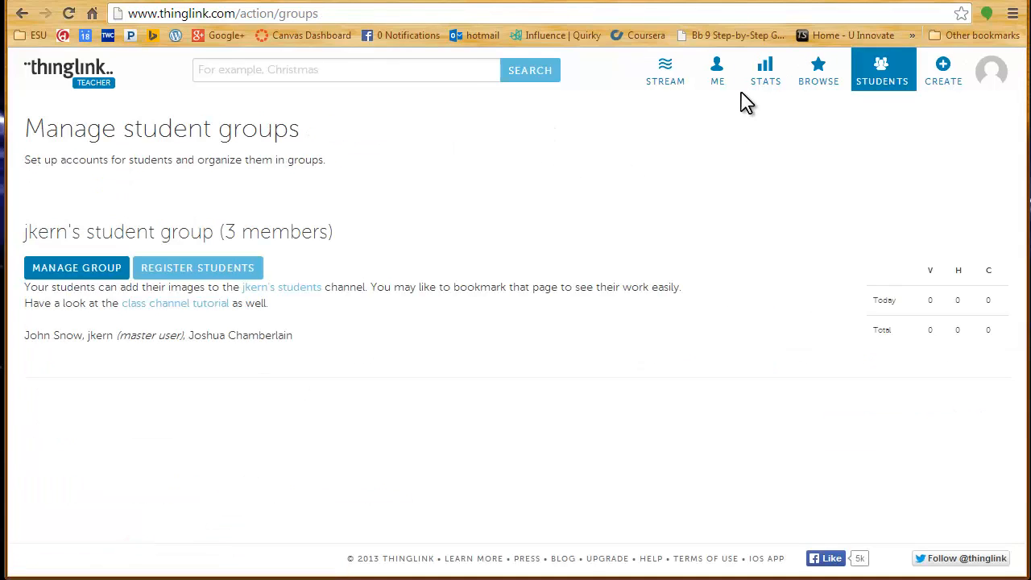
{"action": "mouse_move", "coordinate": [174, 303]}
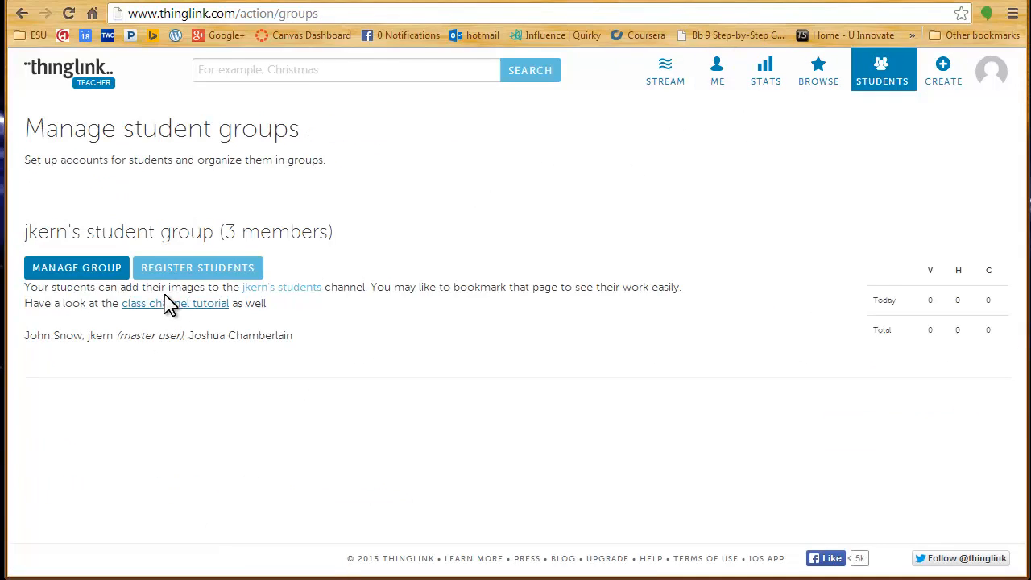
Step: Open the class channel tutorial from the Manage student groups page
{"action": "left_click", "coordinate": [174, 303]}
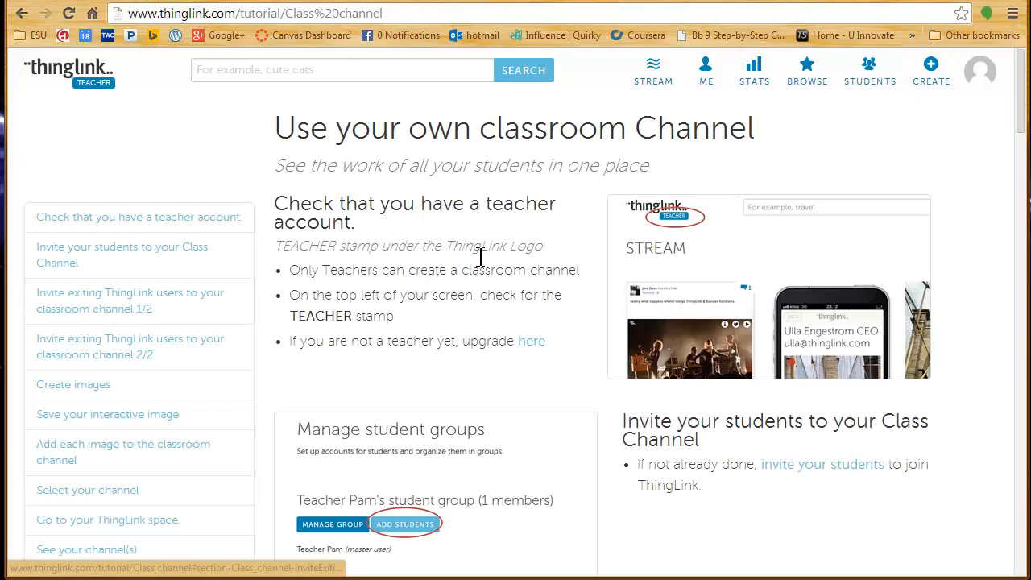